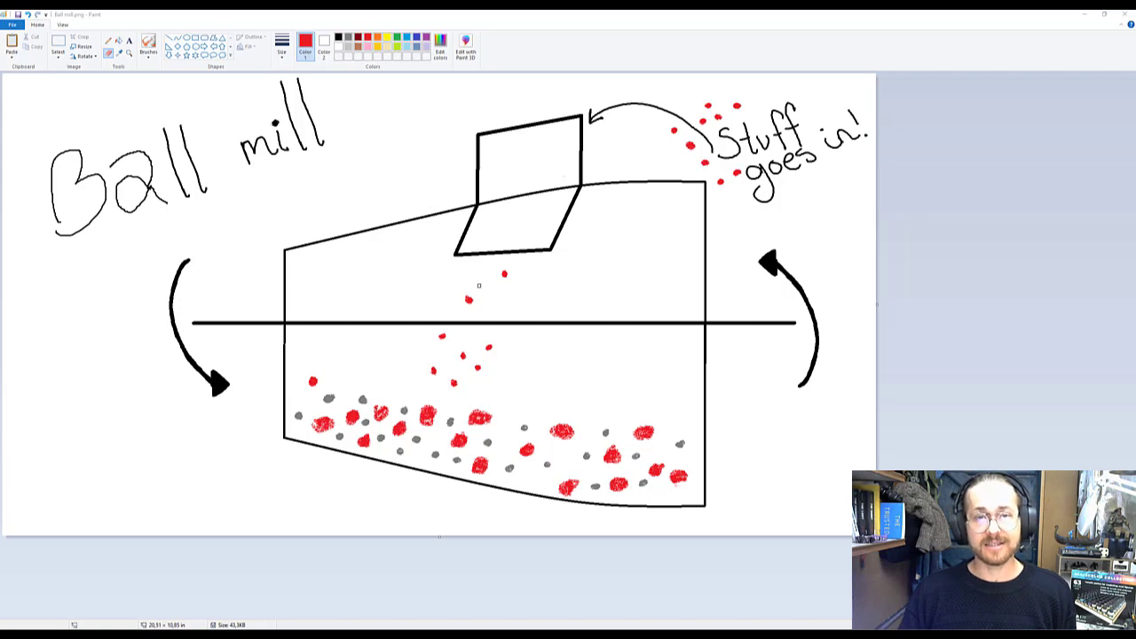
pyautogui.moveTo(490, 426)
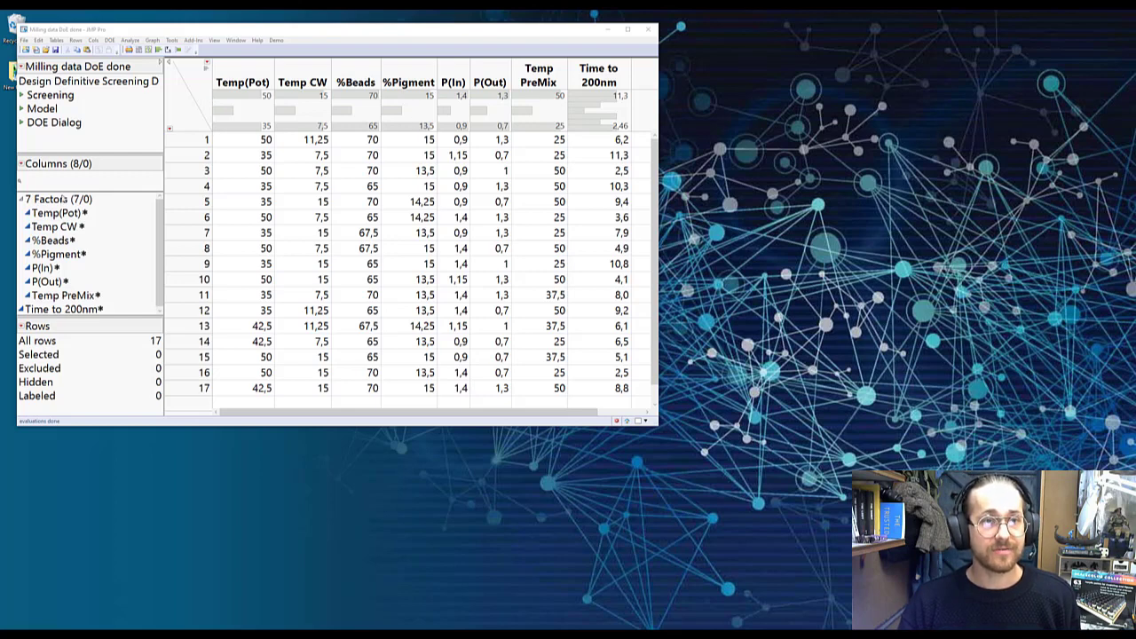
# Collapse, select and re-expand the 7 Factors column group, then select Temp PreMix
pyautogui.click(20, 199)
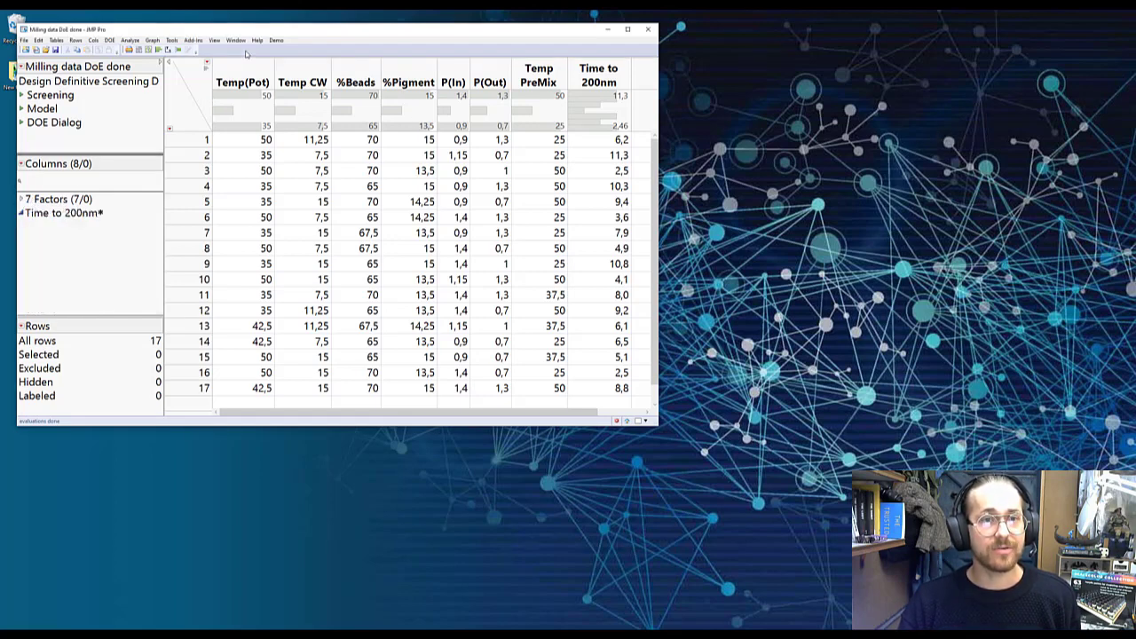
pyautogui.moveTo(118, 137)
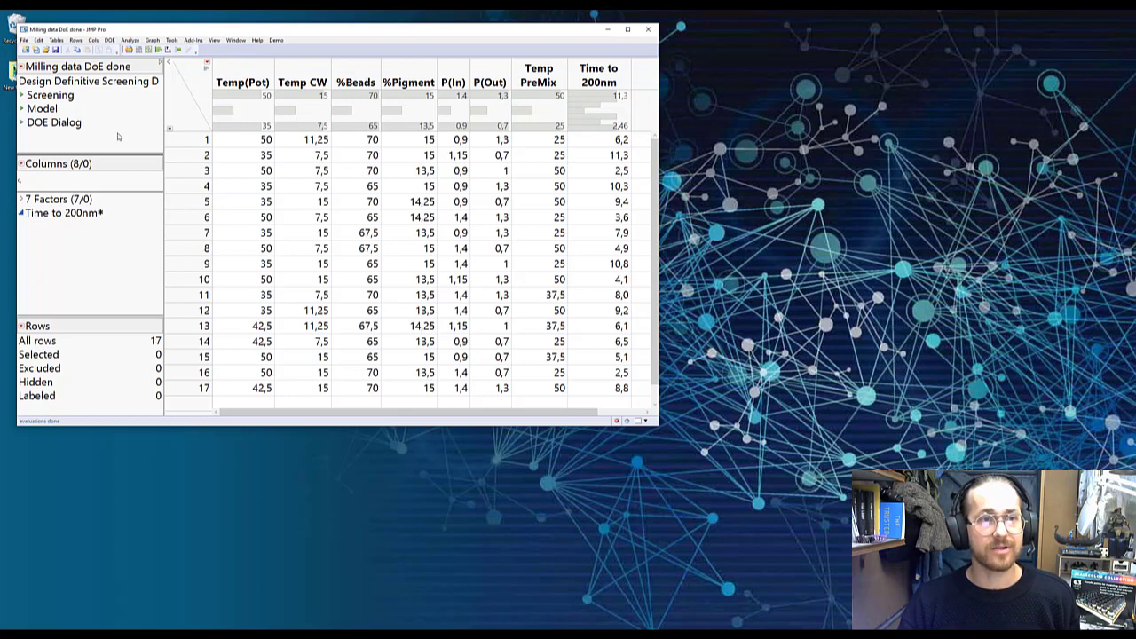
pyautogui.moveTo(66, 224)
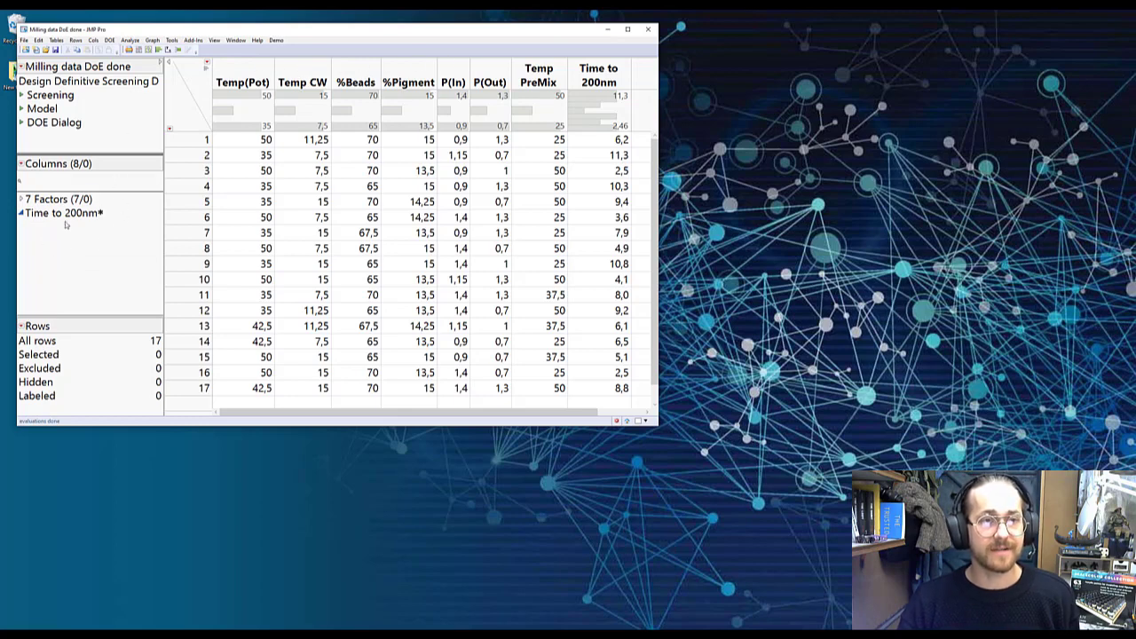
pyautogui.click(57, 199)
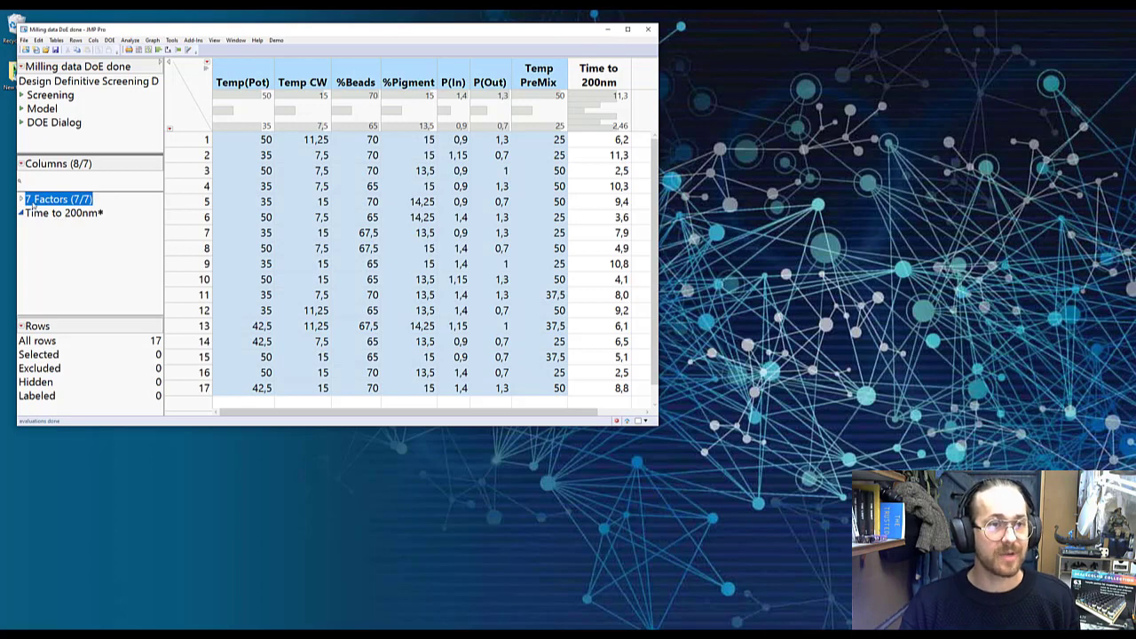
pyautogui.click(21, 199)
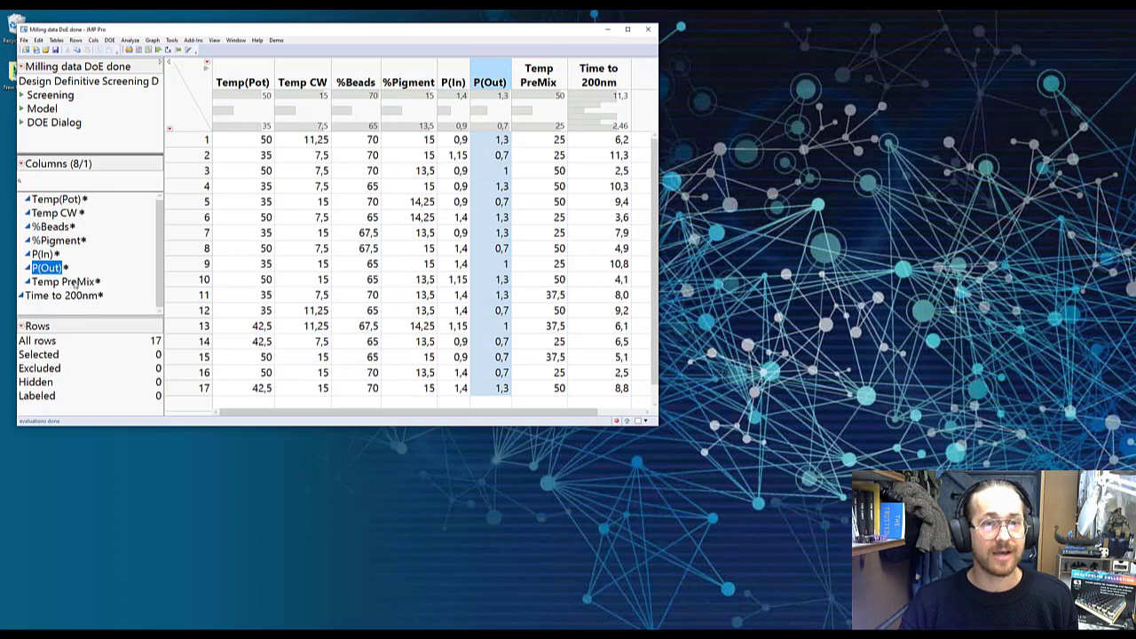
pyautogui.click(62, 281)
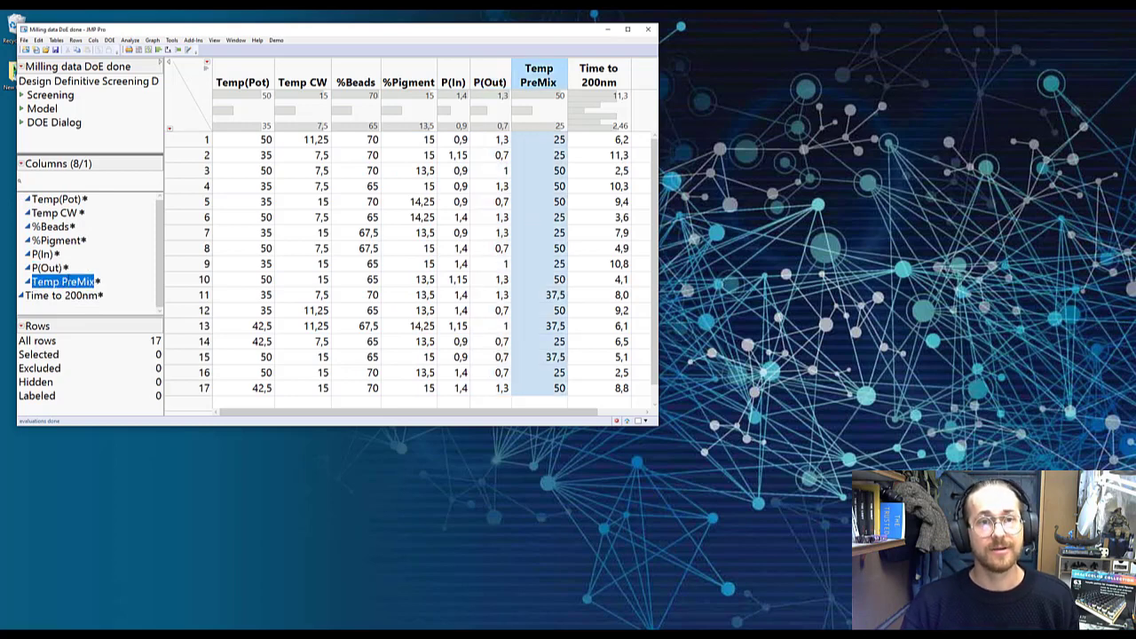
pyautogui.moveTo(80, 259)
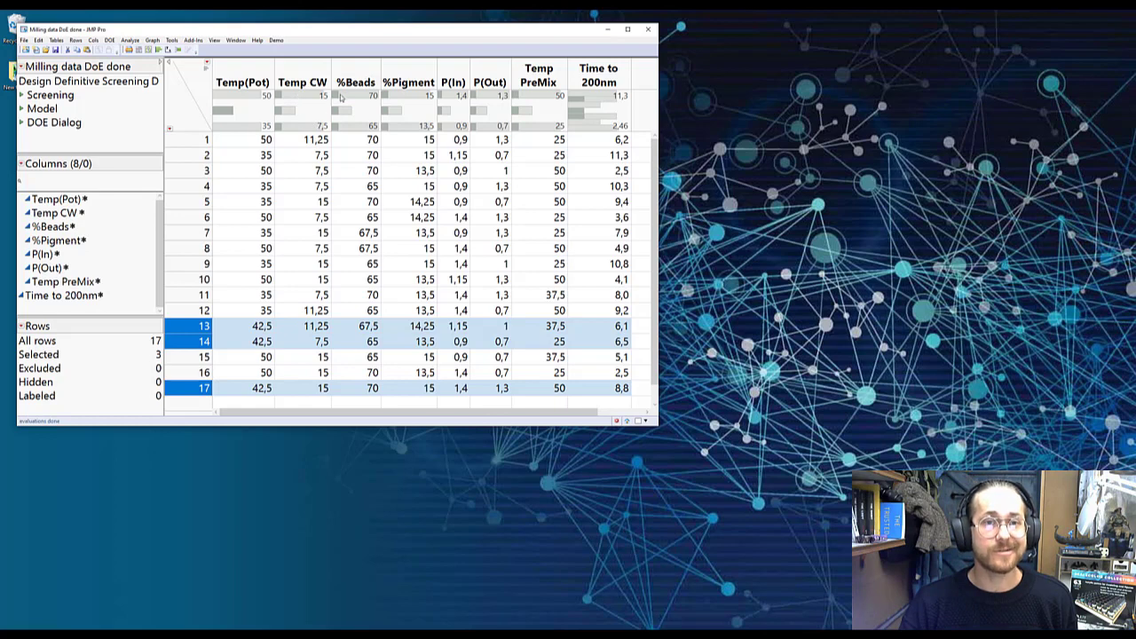
pyautogui.moveTo(476, 122)
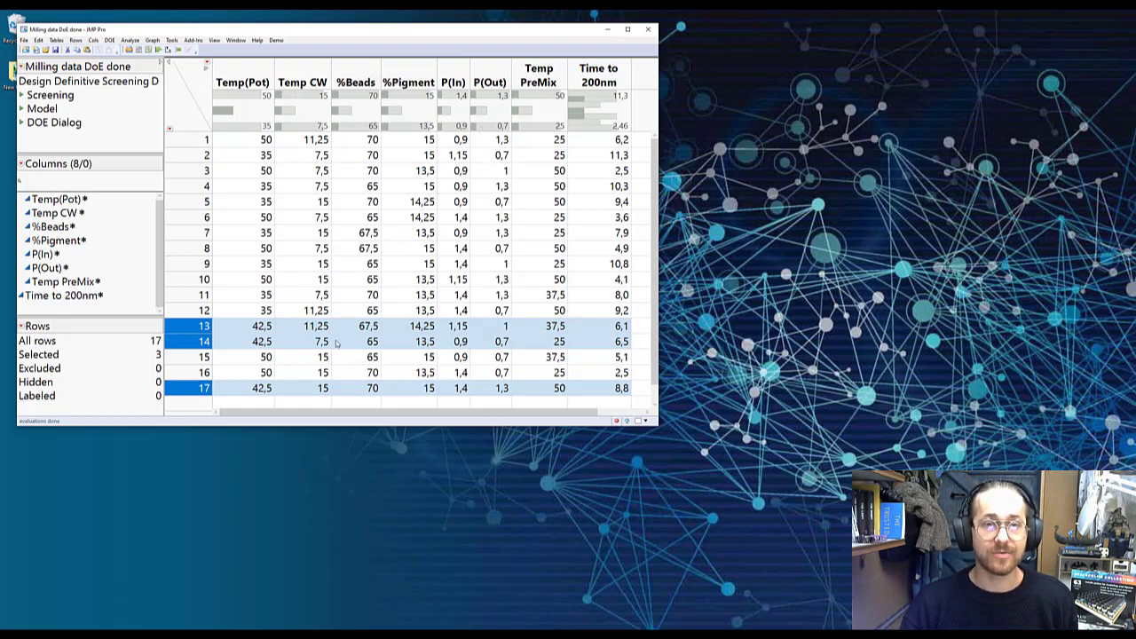
pyautogui.moveTo(299, 333)
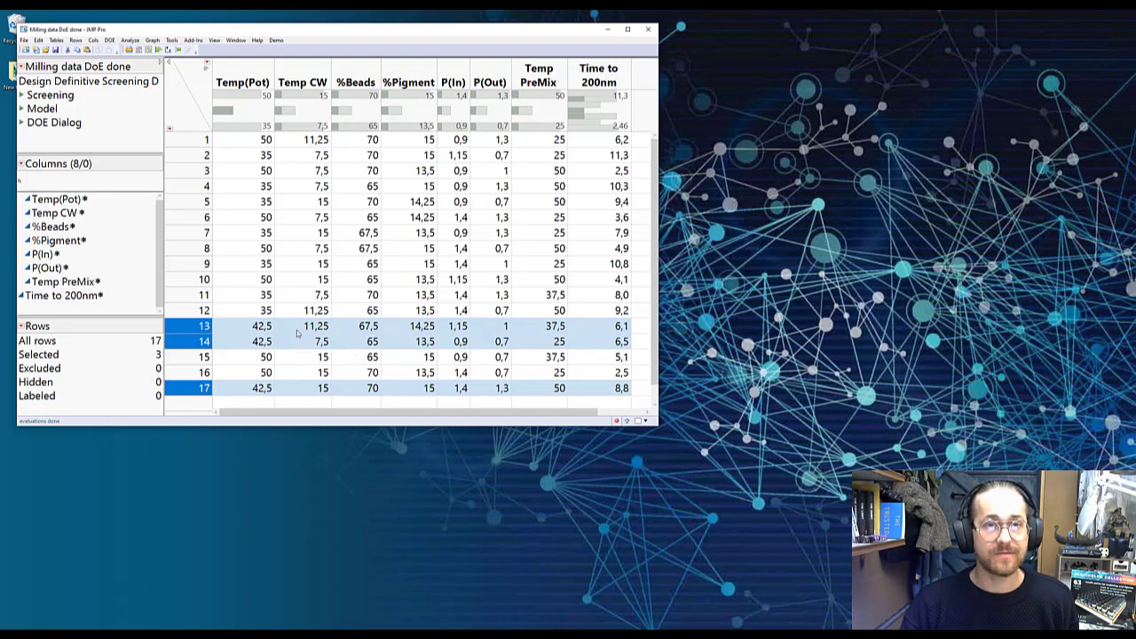
pyautogui.moveTo(256, 345)
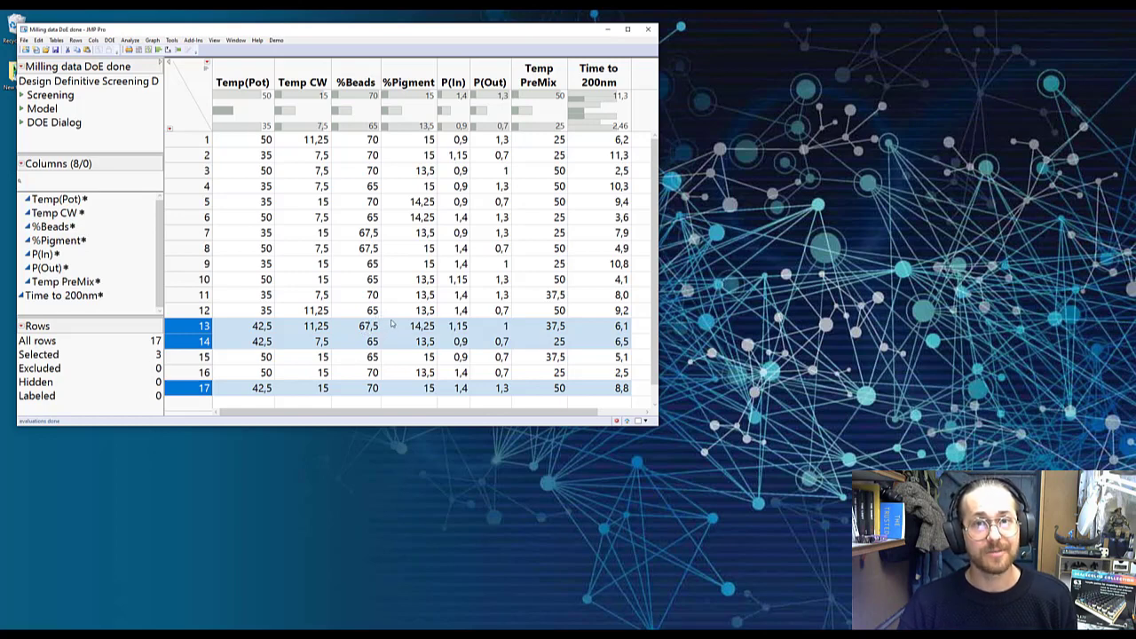
pyautogui.moveTo(341, 231)
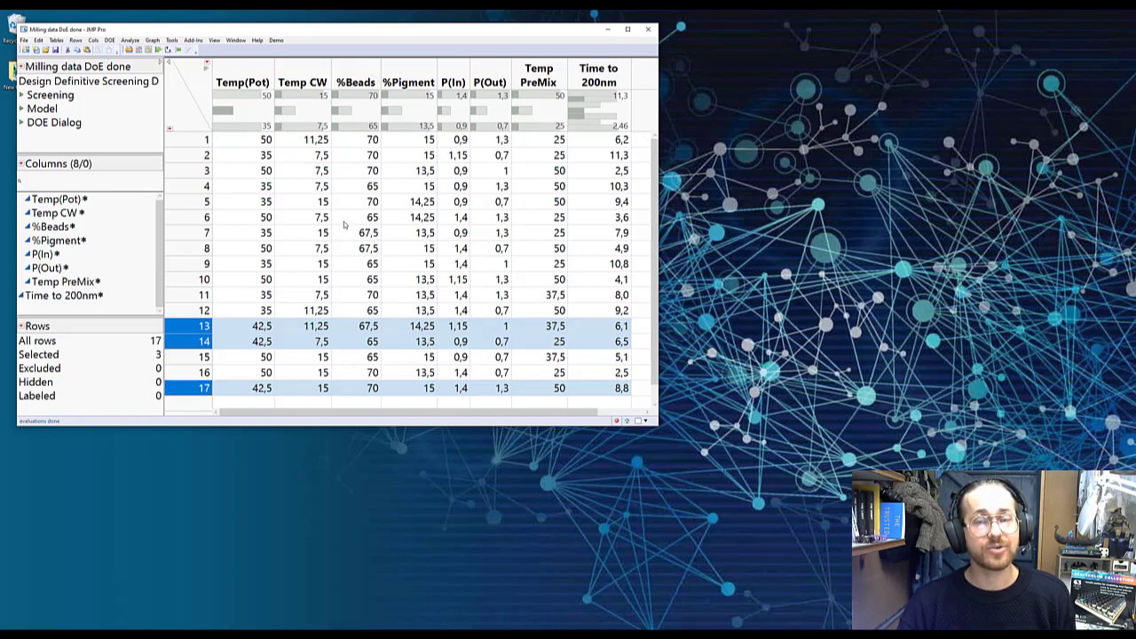
pyautogui.moveTo(308, 192)
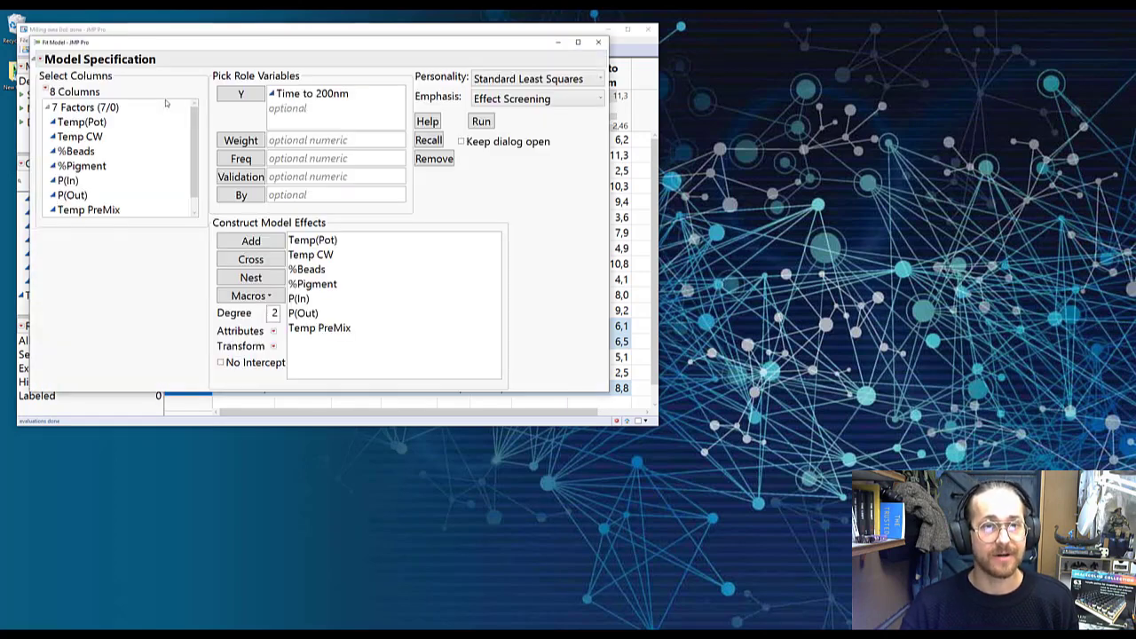
# Select the seven factors and remove all existing main-effect terms from the model effects list
pyautogui.click(86, 106)
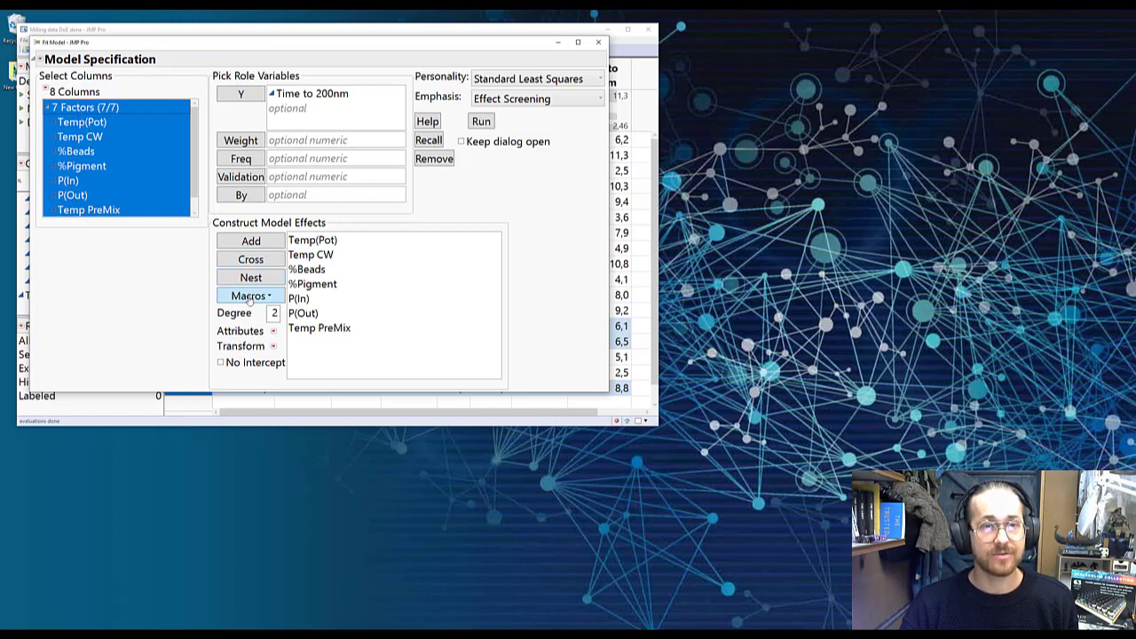
pyautogui.click(394, 284)
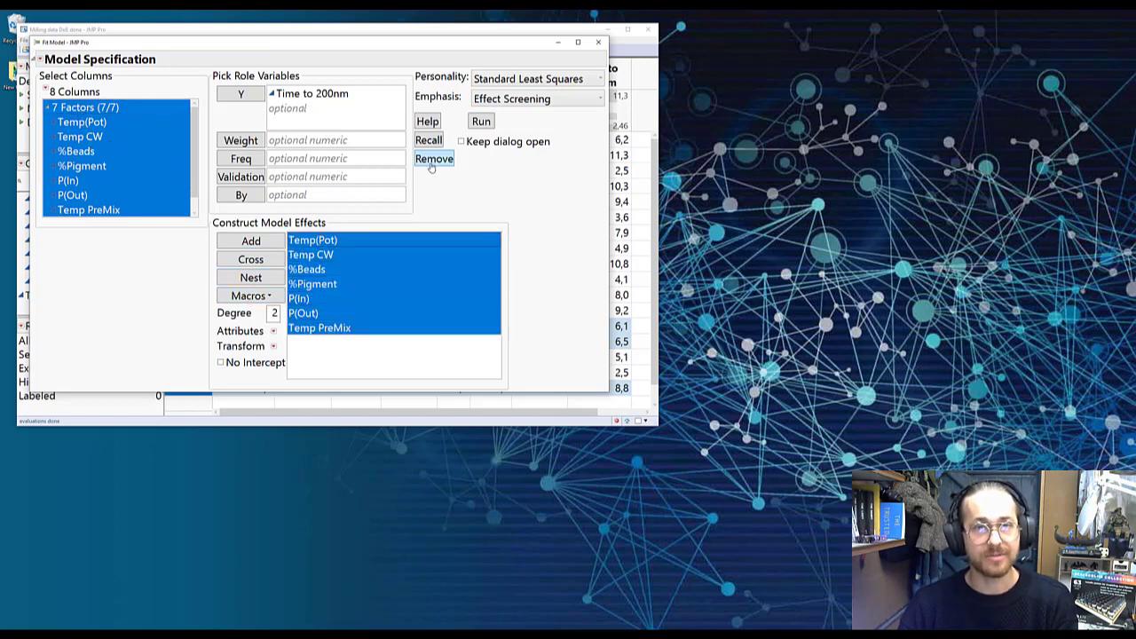
pyautogui.click(433, 158)
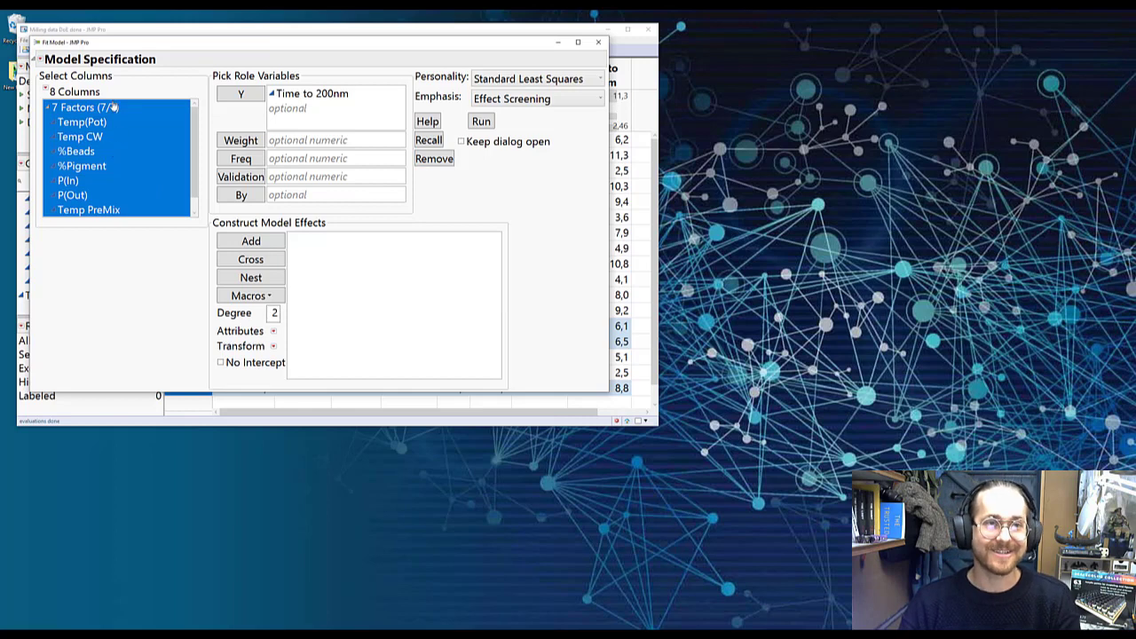
pyautogui.click(249, 294)
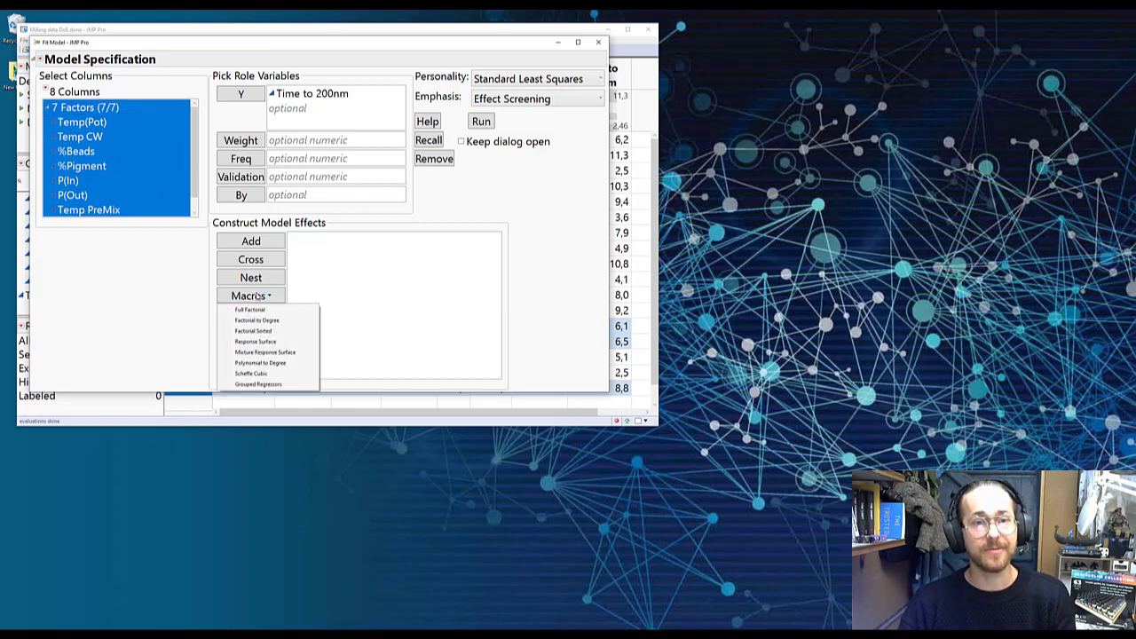
# Add Response Surface terms for the seven factors and review the interactions and squared terms
pyautogui.click(256, 341)
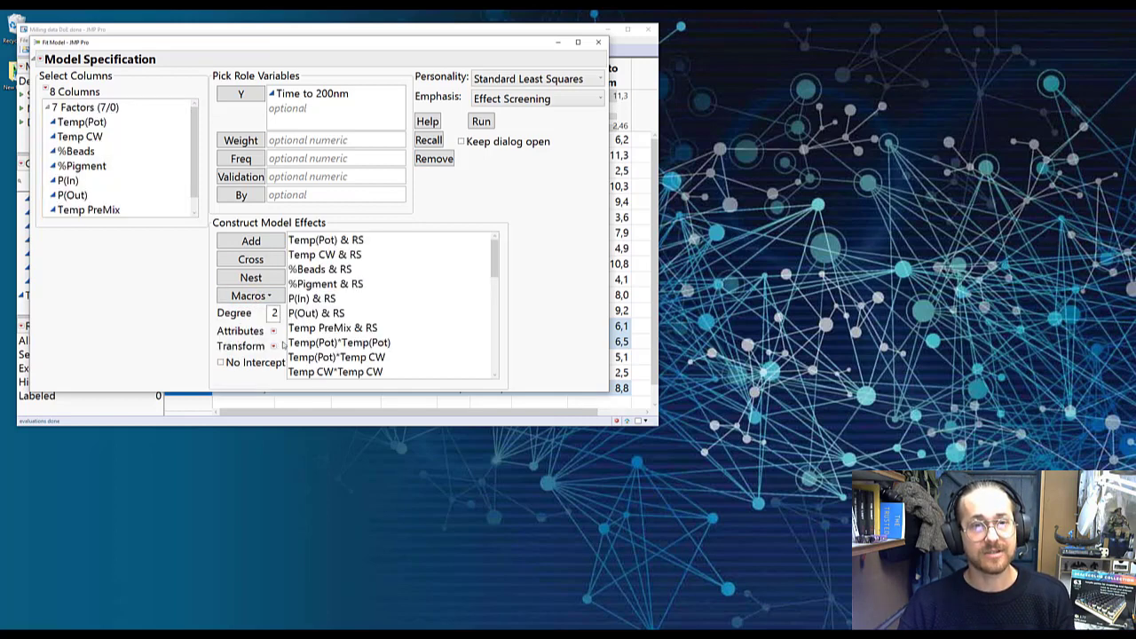
pyautogui.scroll(-3)
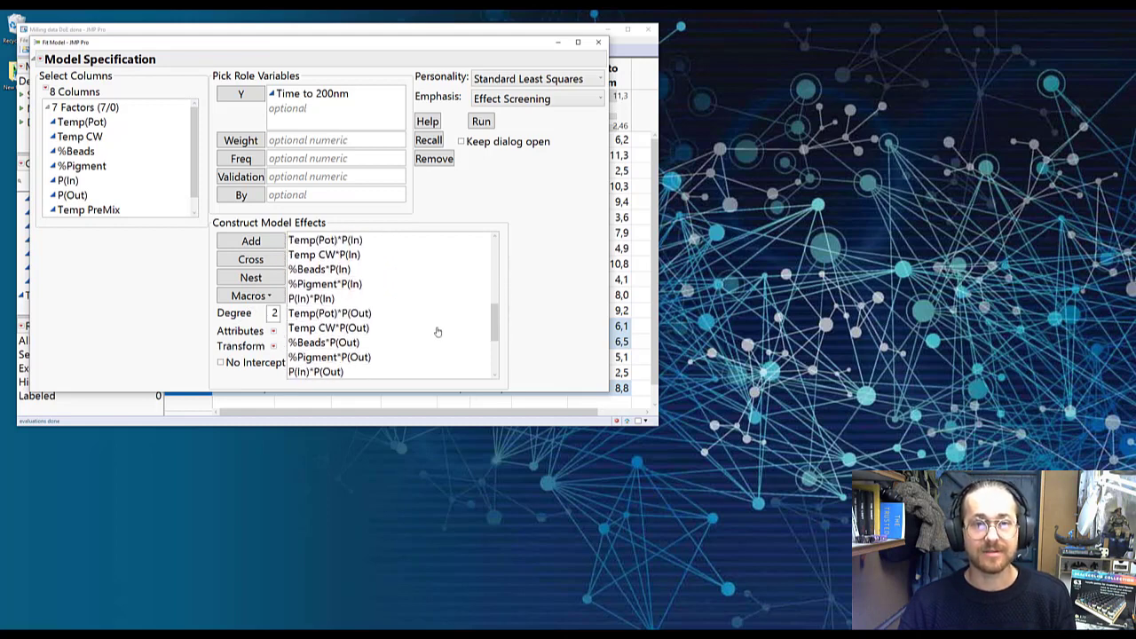
pyautogui.scroll(3)
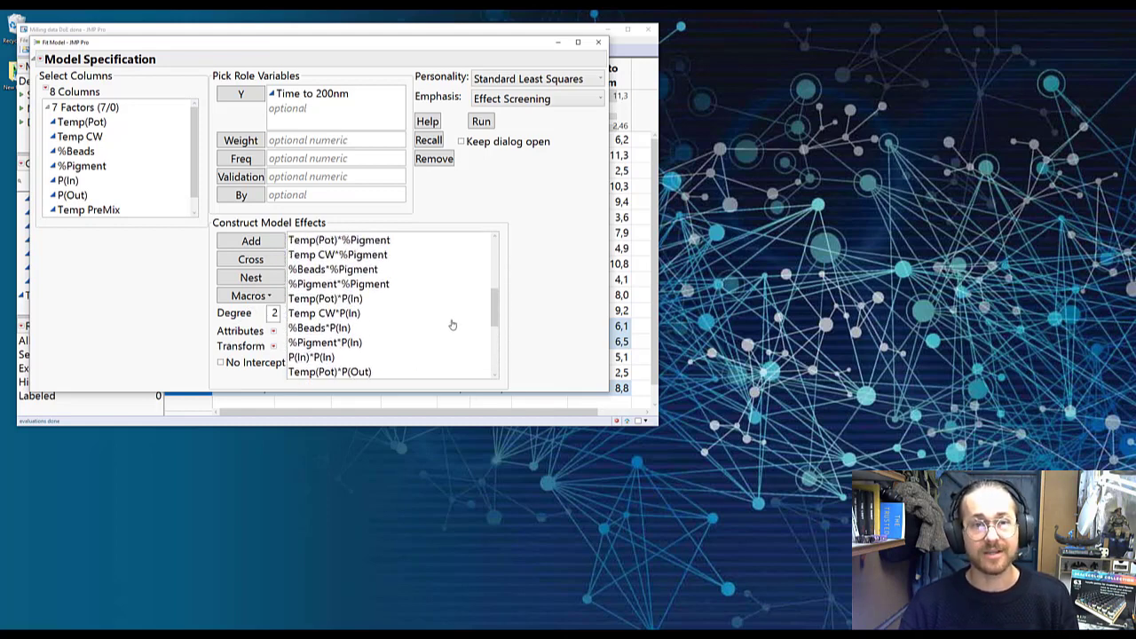
pyautogui.scroll(3)
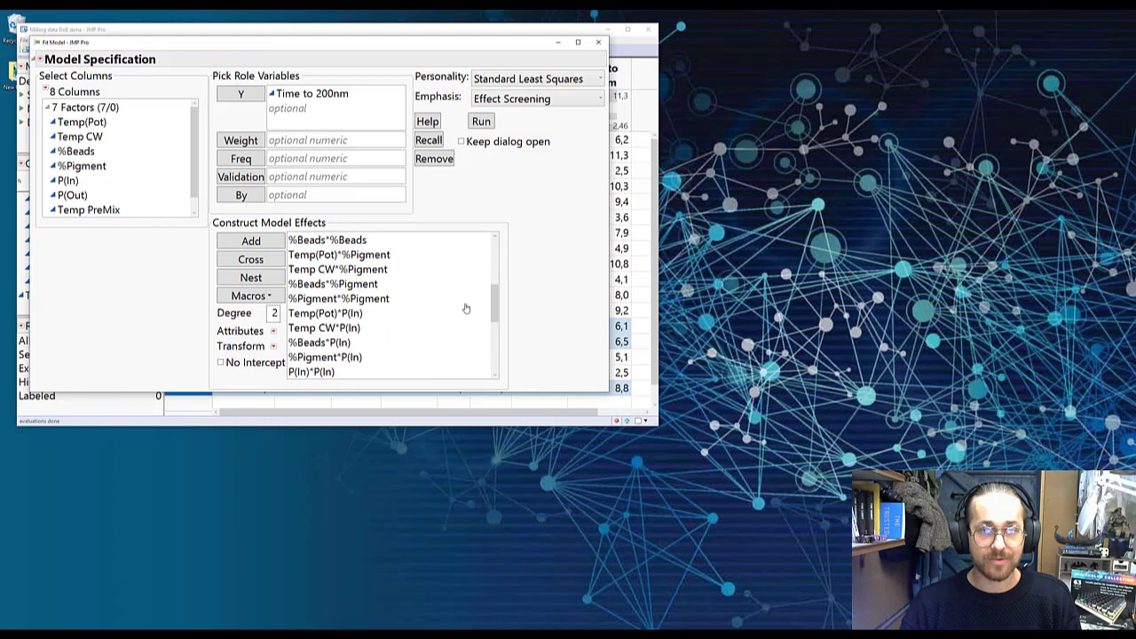
pyautogui.scroll(-3)
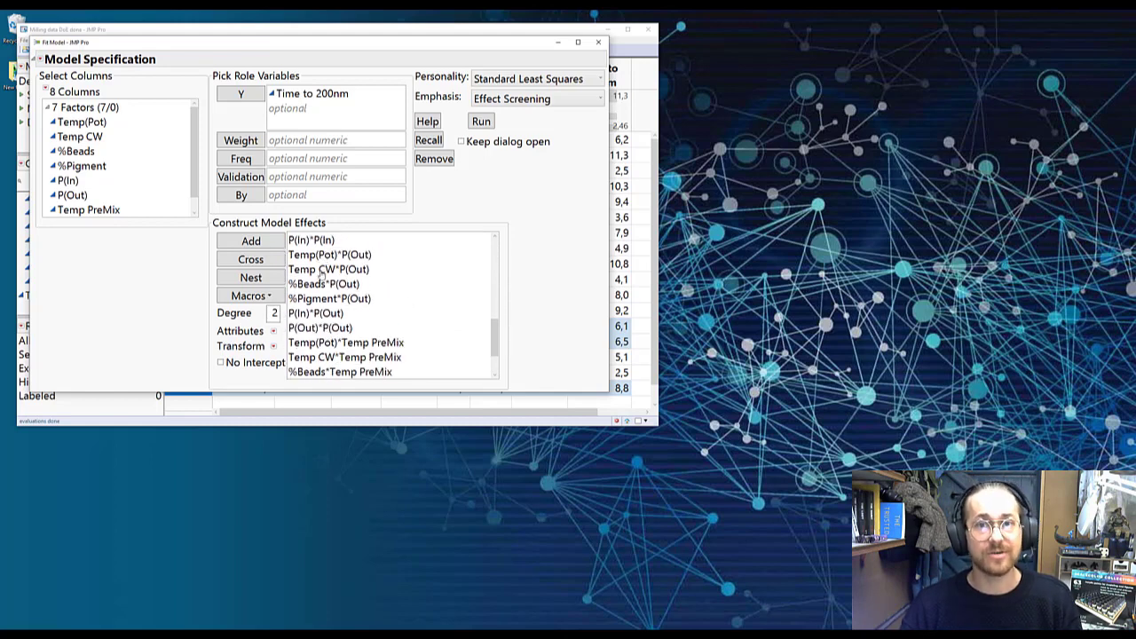
pyautogui.scroll(-3)
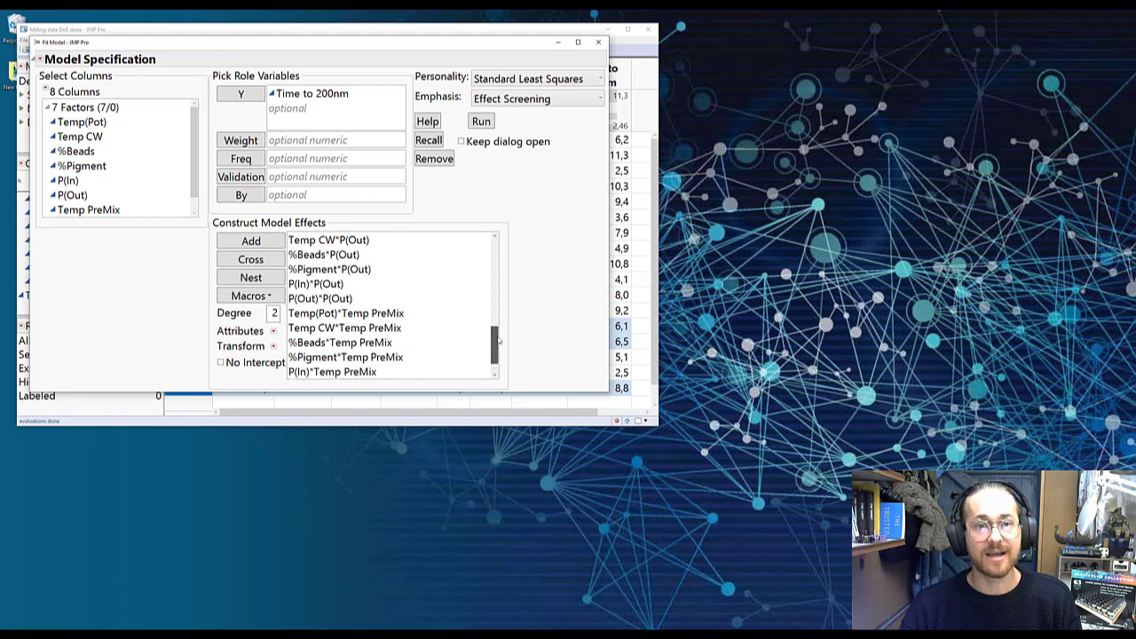
pyautogui.scroll(3)
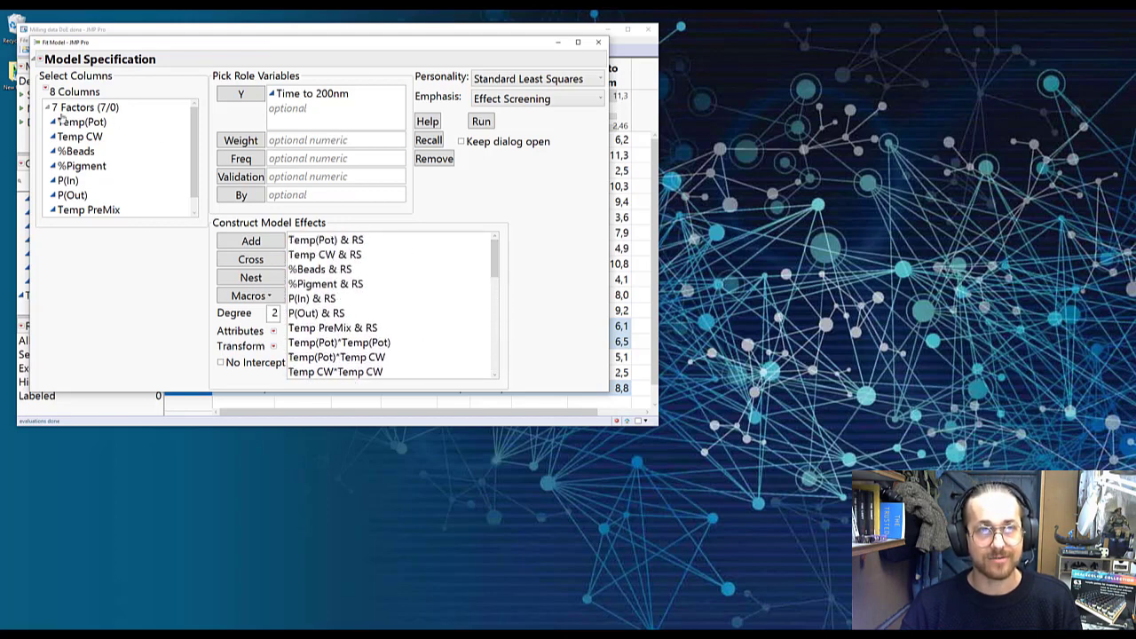
# Change the personality from Standard Least Squares to Stepwise and run the fit
pyautogui.click(85, 121)
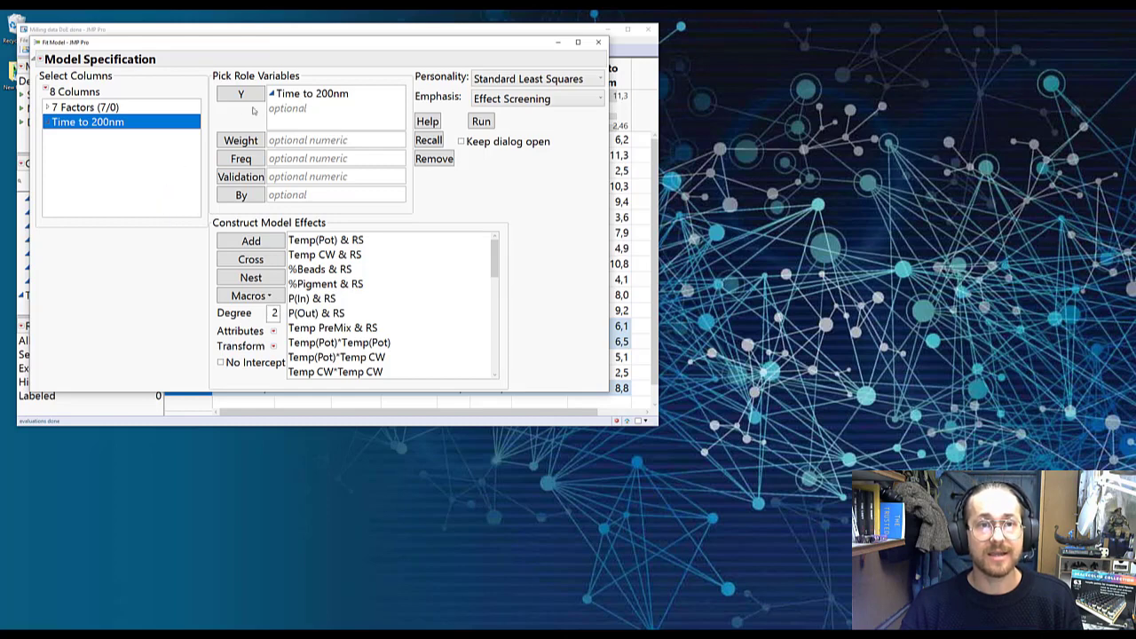
pyautogui.moveTo(291, 135)
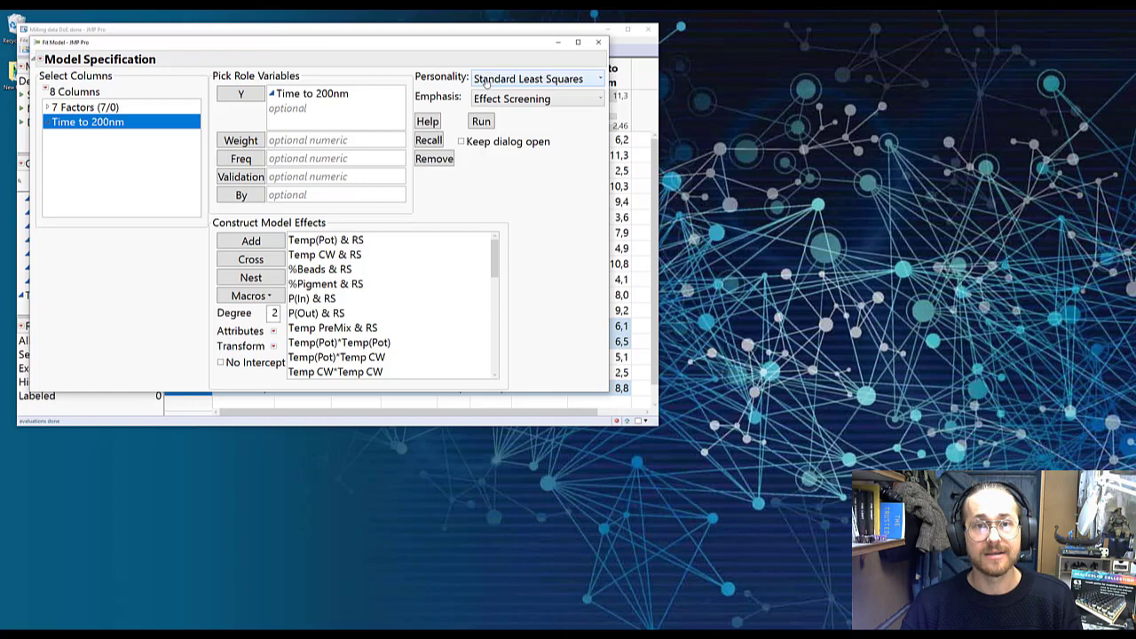
pyautogui.click(536, 78)
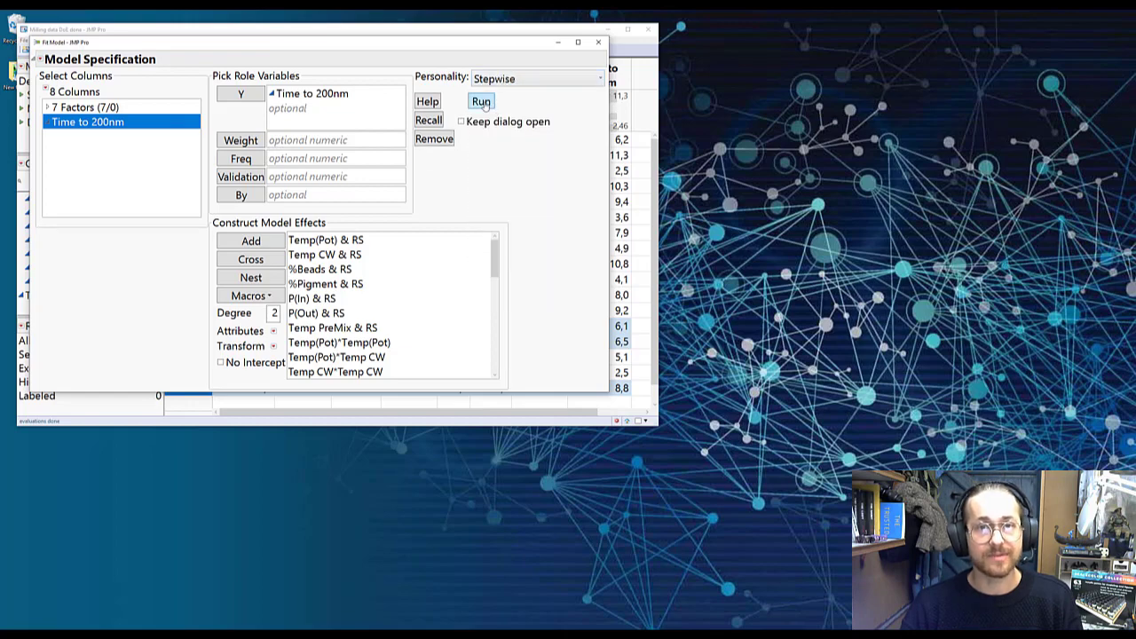
pyautogui.click(481, 100)
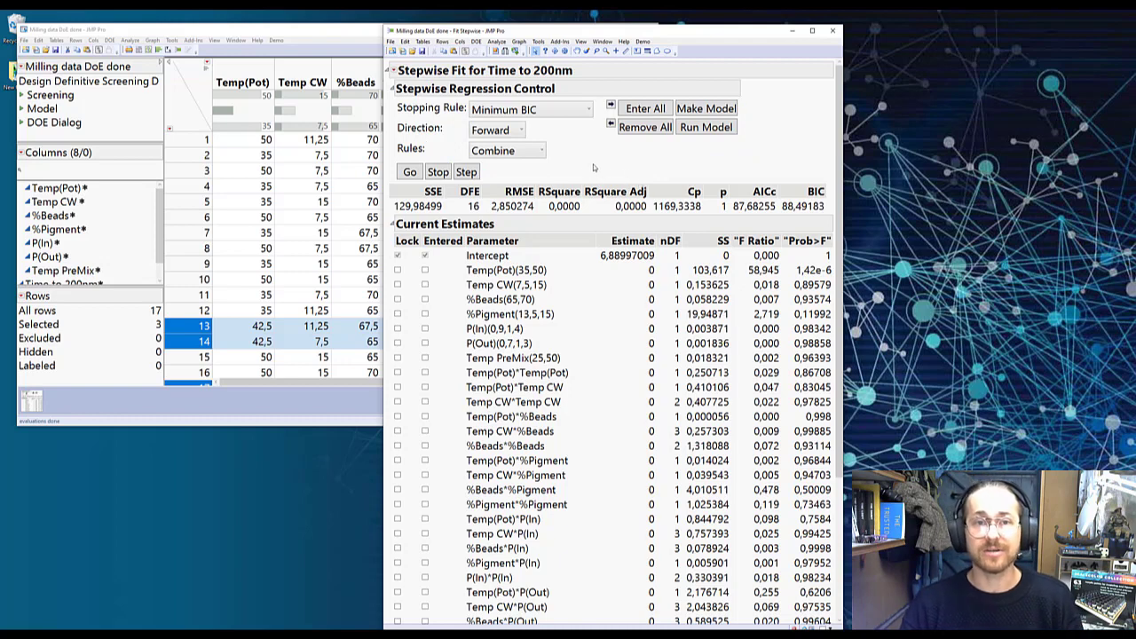
pyautogui.moveTo(584, 176)
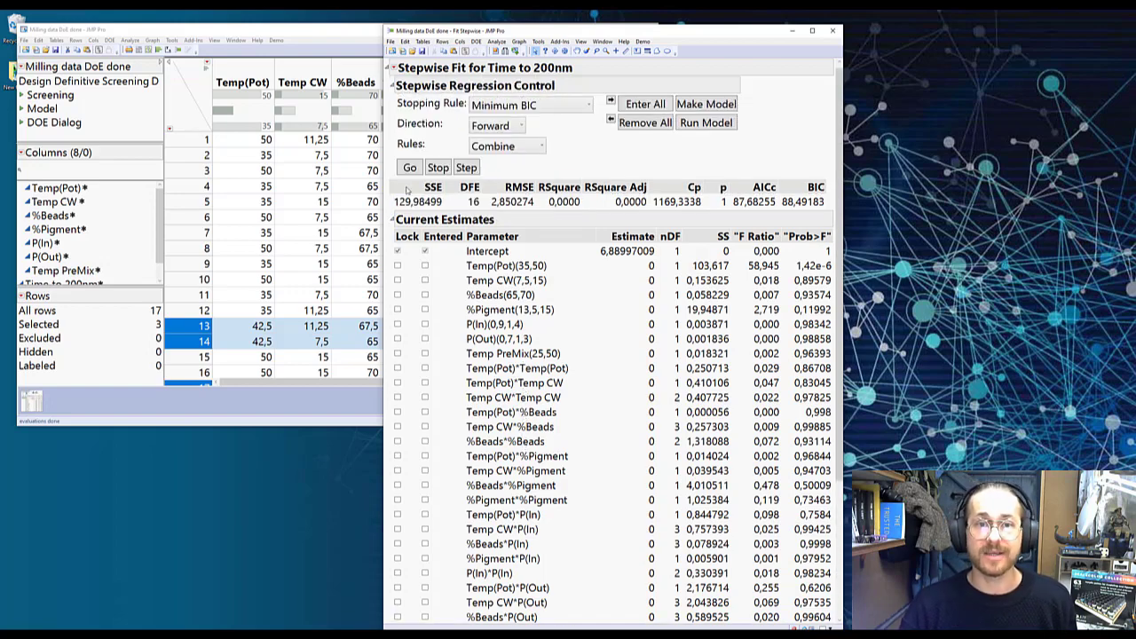
# Run forward selection under Minimum BIC, entering about eight terms at R-squared 0.9988
pyautogui.click(409, 167)
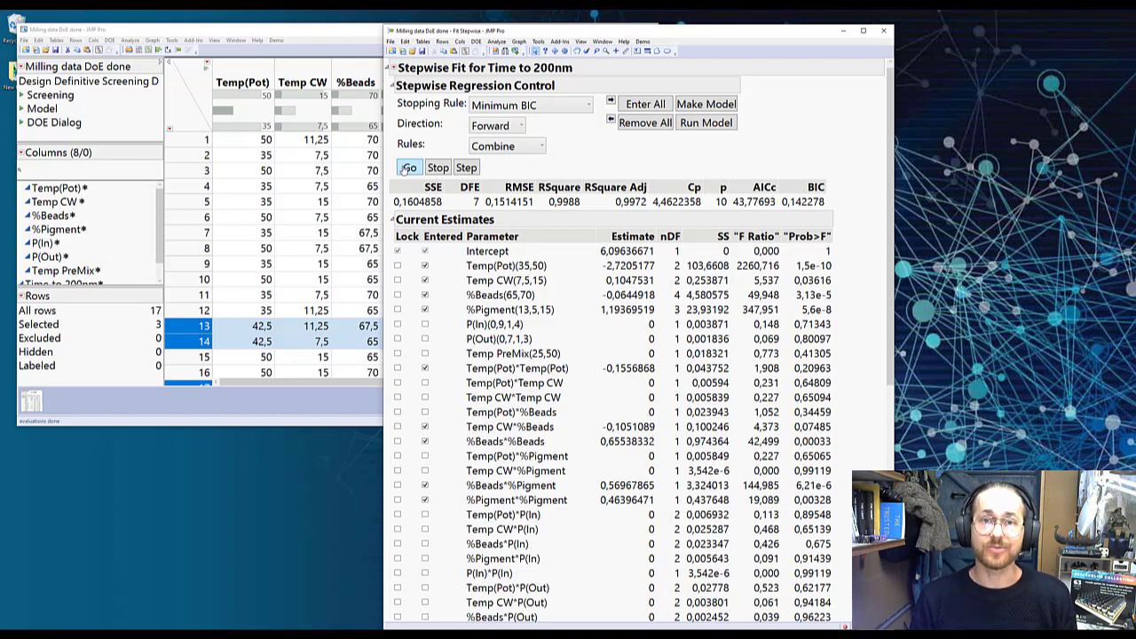
pyautogui.click(408, 167)
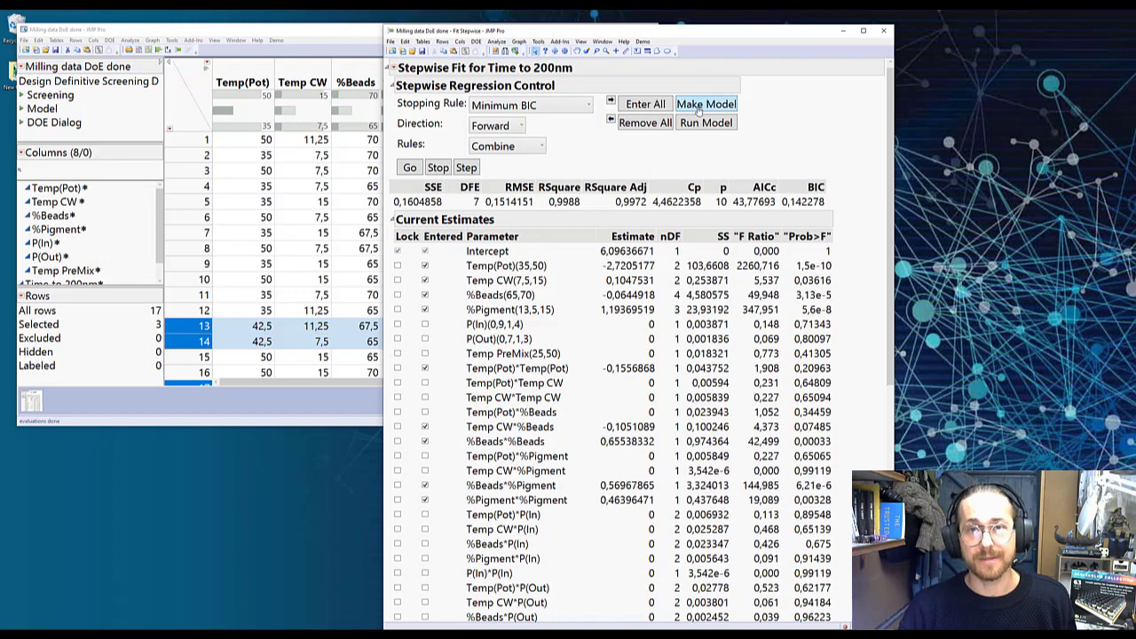
# Make Model from the entered terms and run the least squares fit, R-squared about 0.999
pyautogui.click(706, 103)
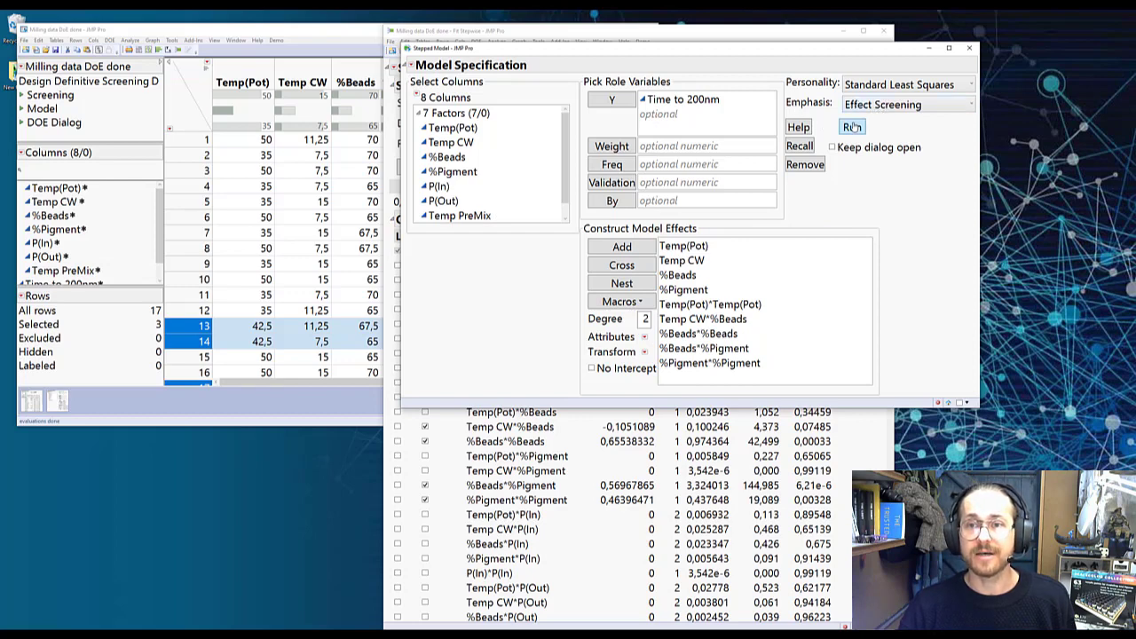
pyautogui.click(850, 126)
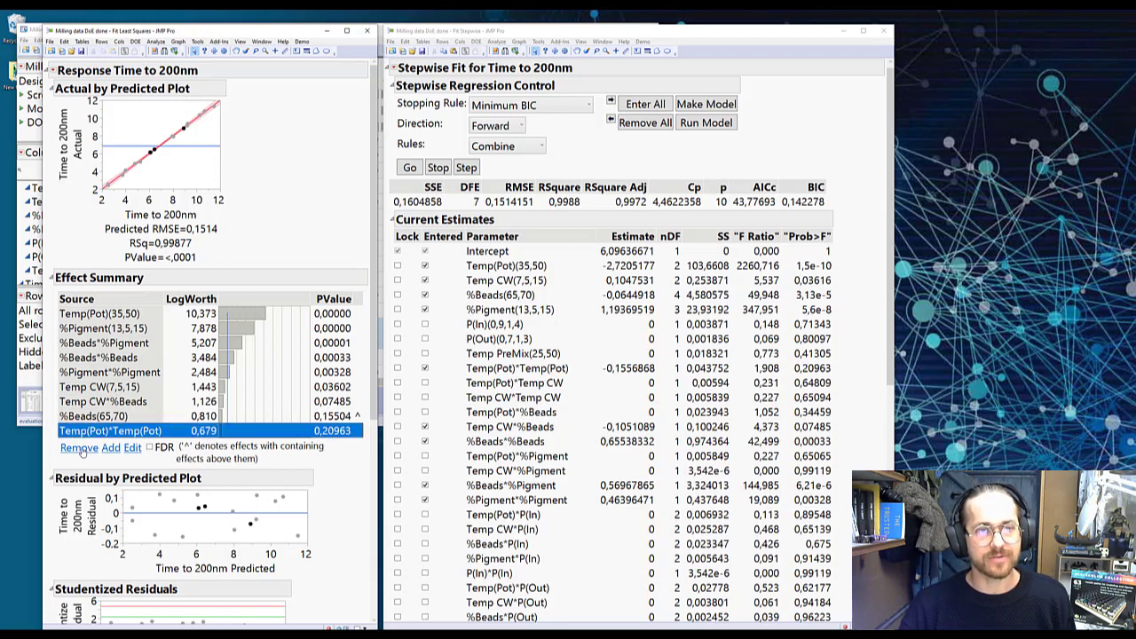
# Remove Temp(Pot)*Temp(Pot) in Effect Summary and review the %Beads main, squared and %Pigment interaction terms
pyautogui.click(78, 447)
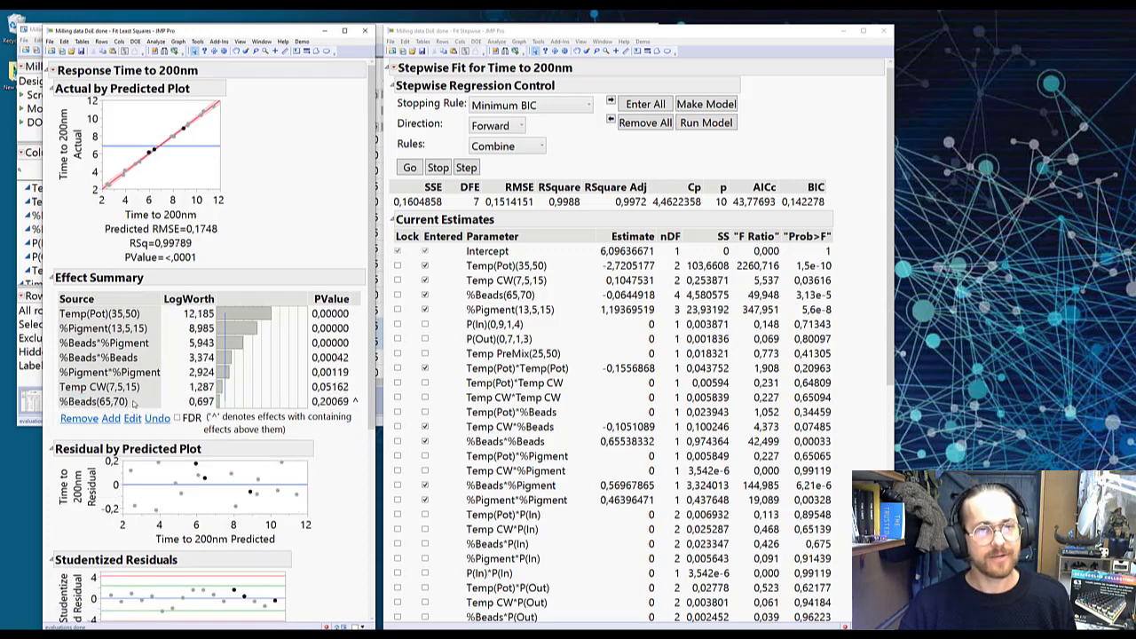
pyautogui.click(106, 401)
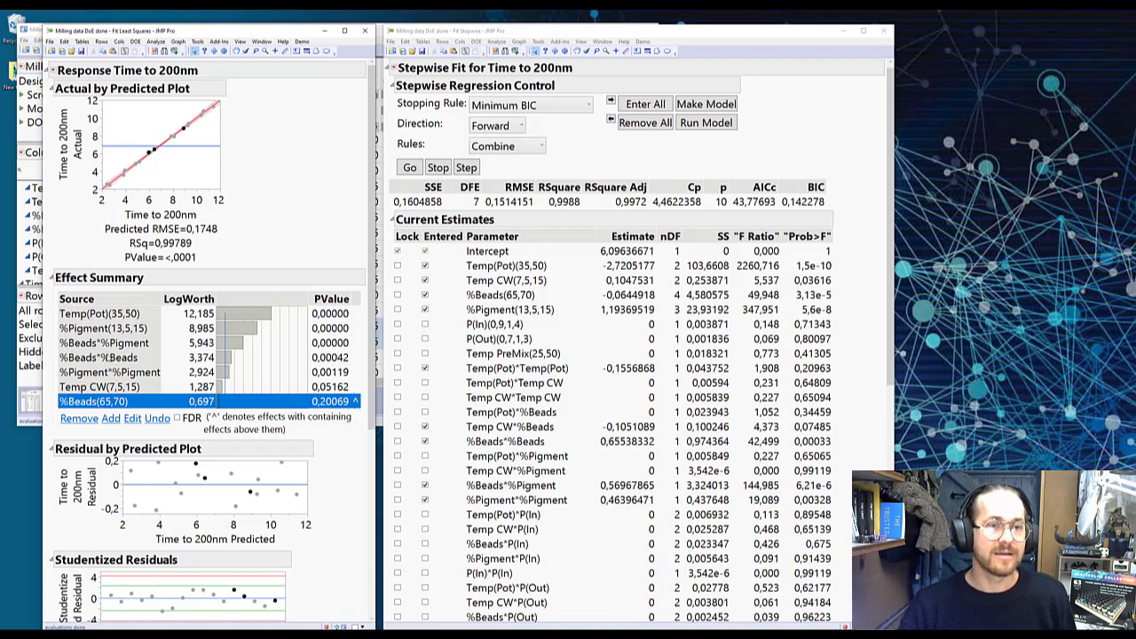
pyautogui.click(115, 343)
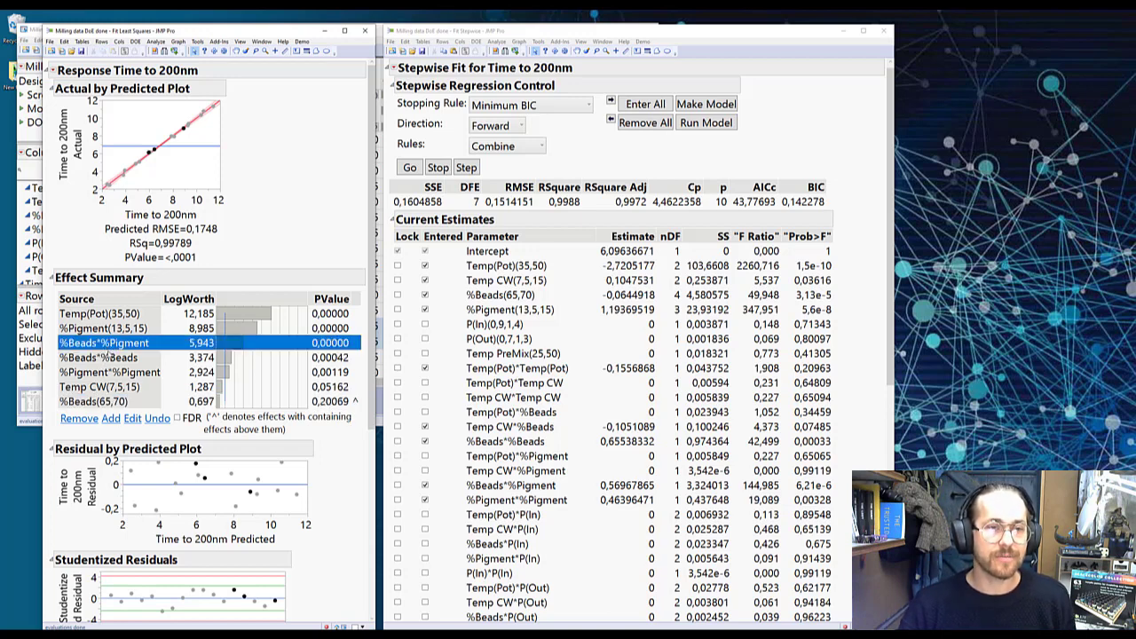
pyautogui.click(107, 401)
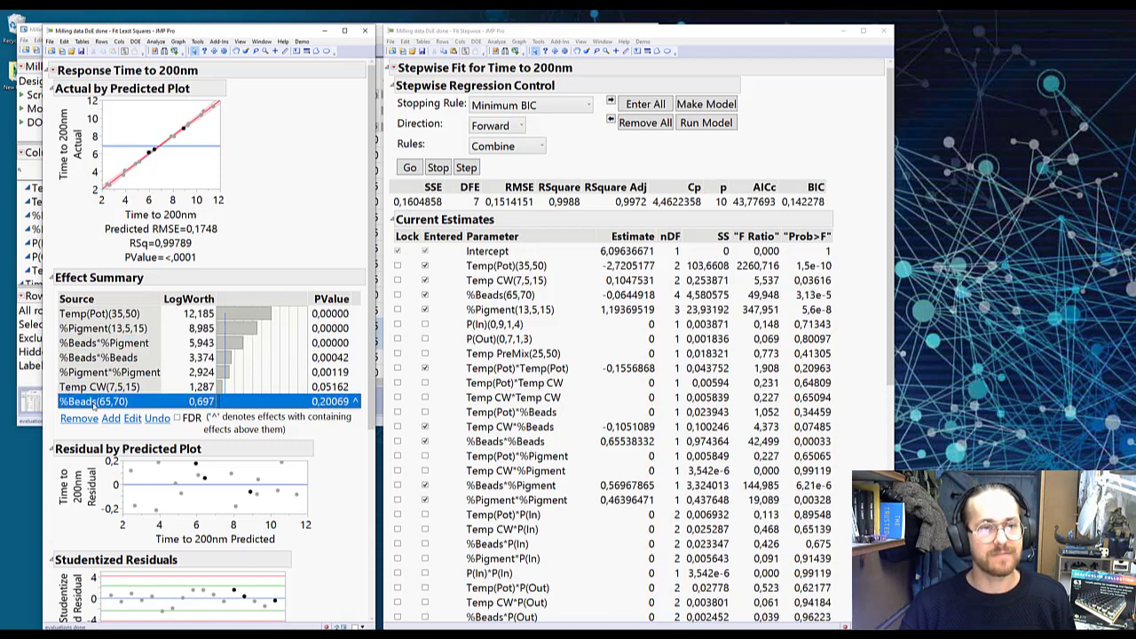
pyautogui.click(106, 357)
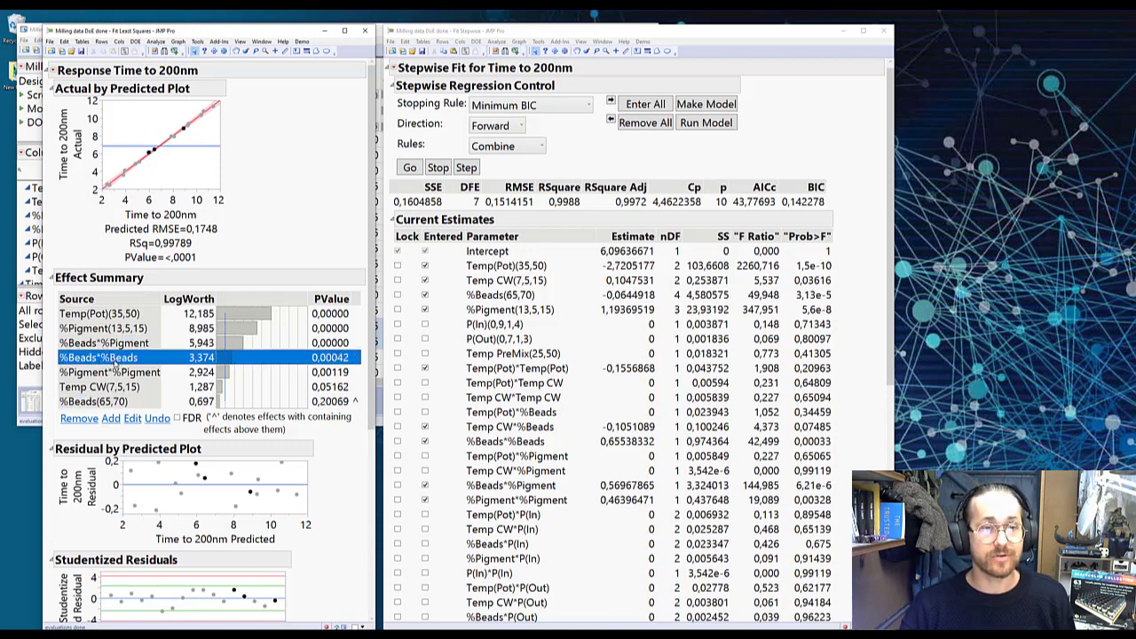
pyautogui.click(105, 342)
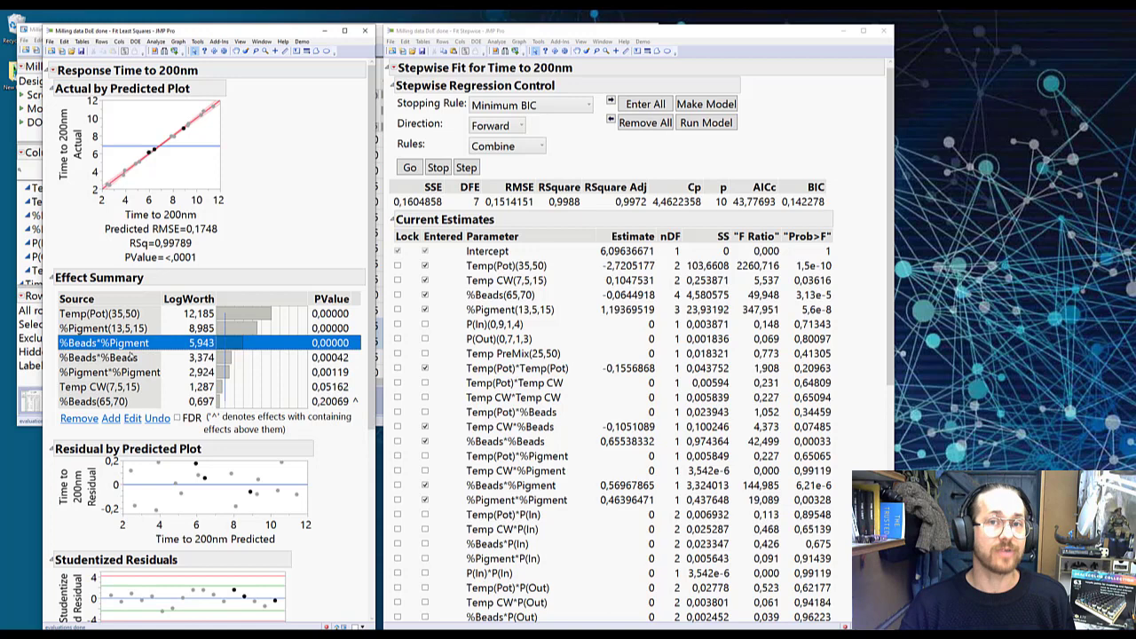
pyautogui.click(106, 401)
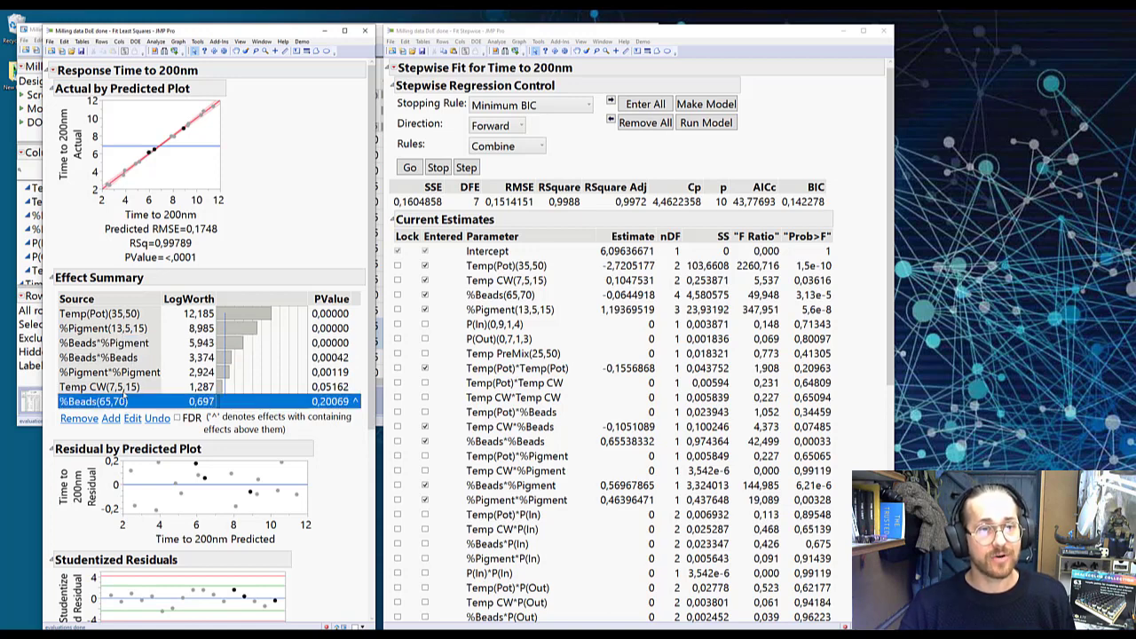
pyautogui.click(103, 343)
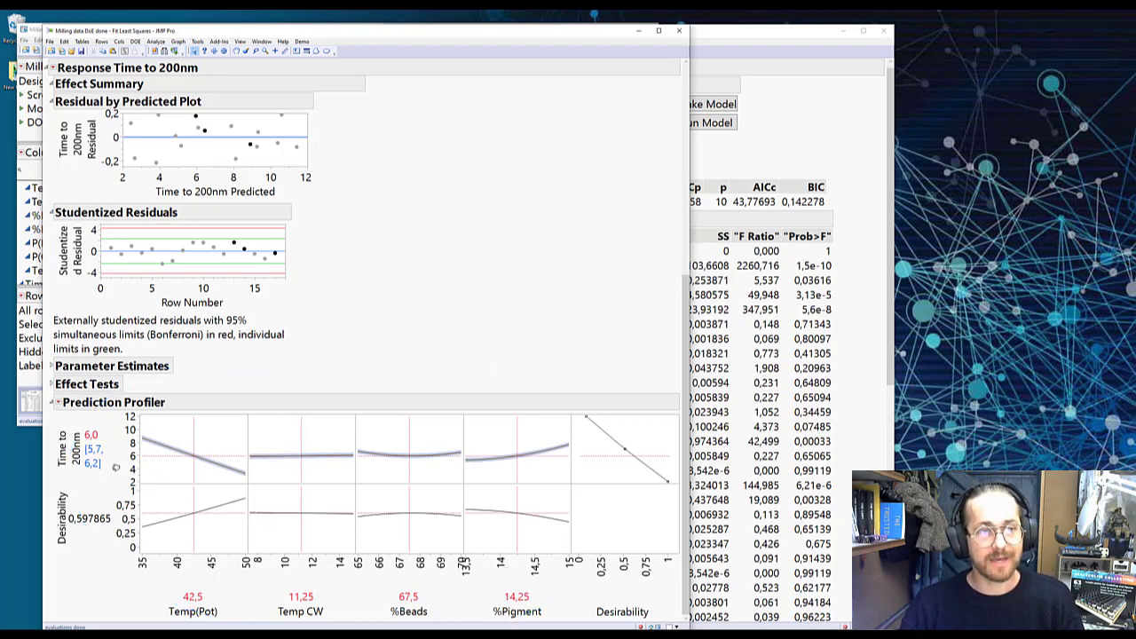
pyautogui.moveTo(261, 415)
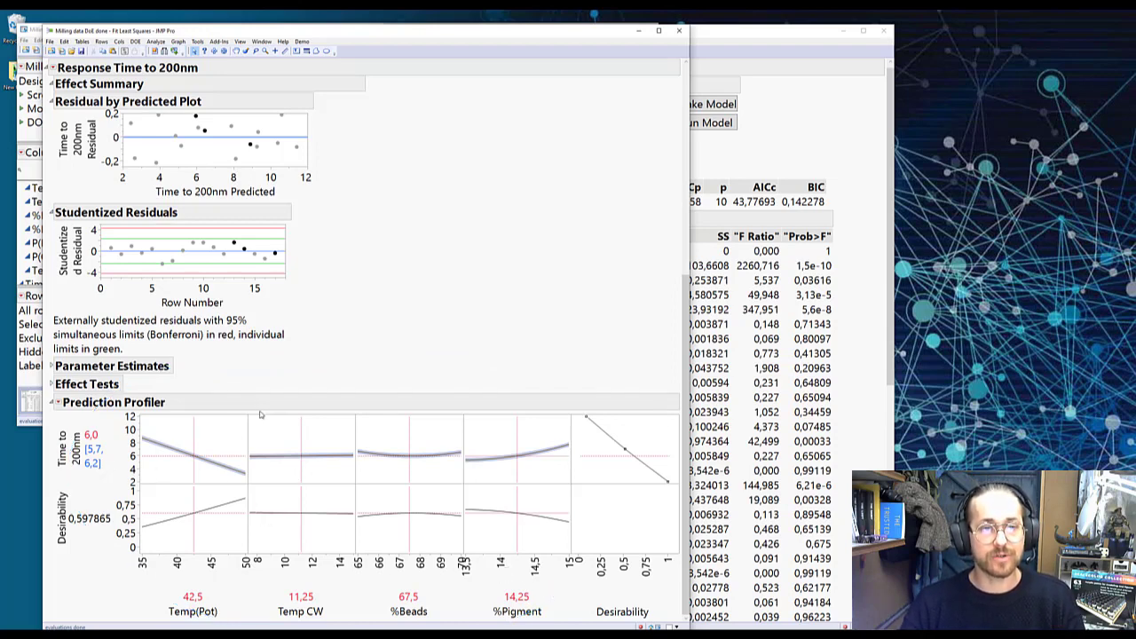
pyautogui.moveTo(263, 417)
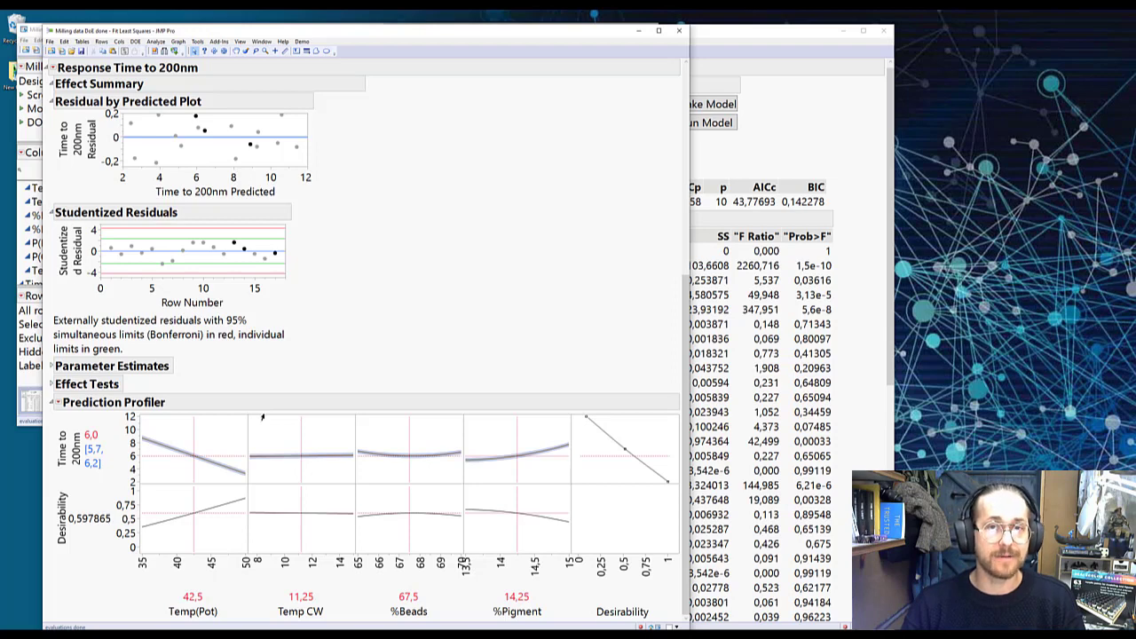
pyautogui.moveTo(199, 443)
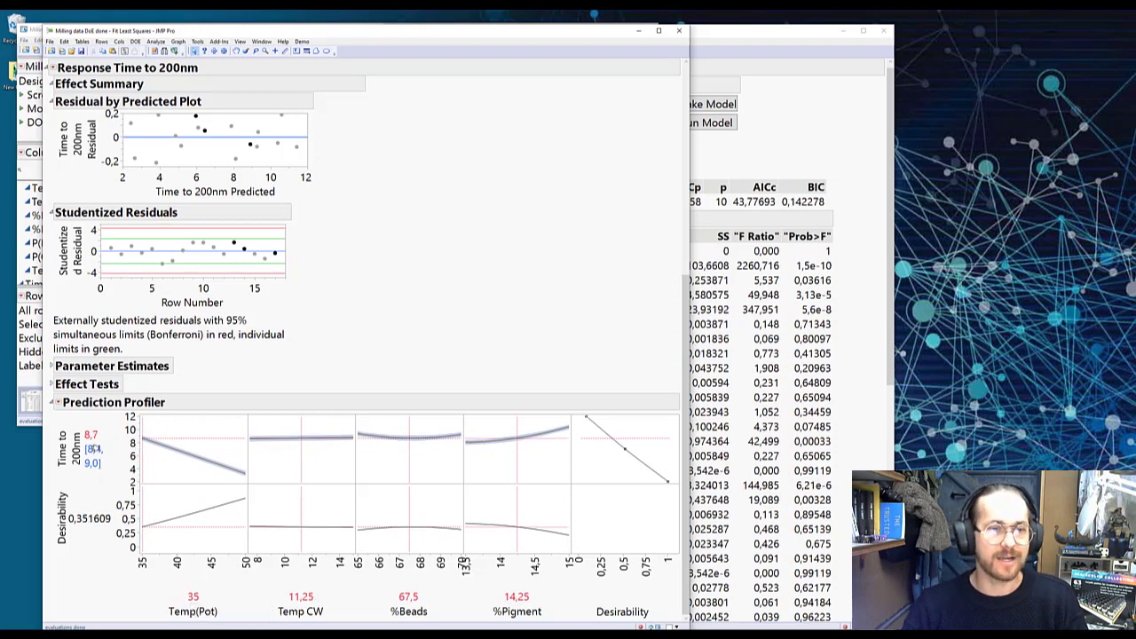
# Drag Temp(Pot) up to 50 in the profiler, predicting Time to 200nm near 2.7 at desirability 0.91
pyautogui.moveTo(144, 448); pyautogui.dragTo(182, 447)
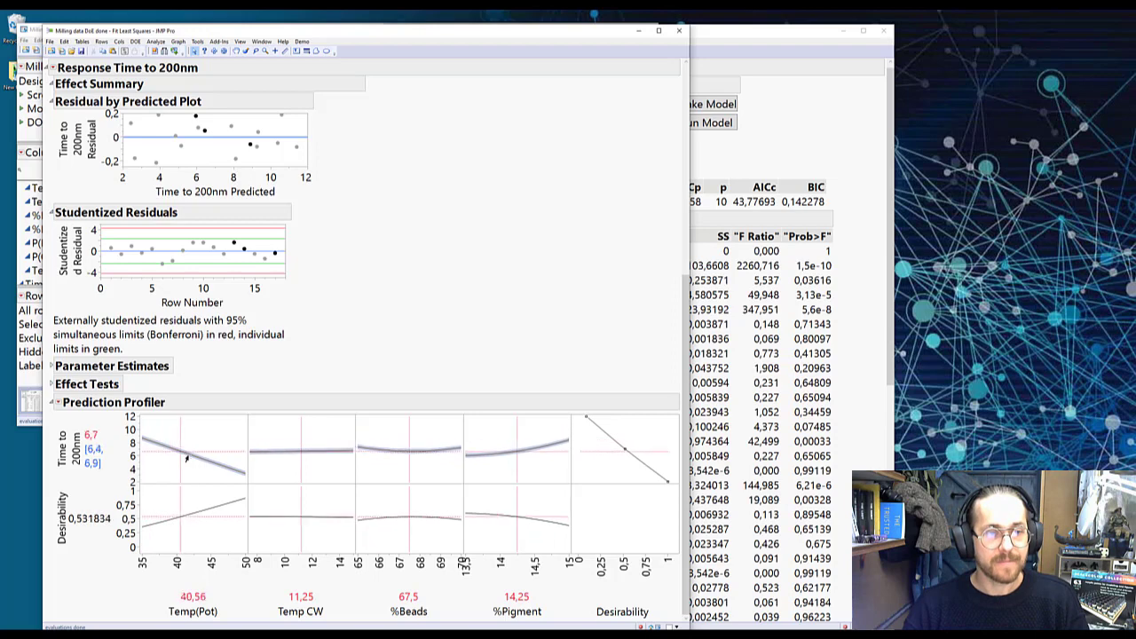
pyautogui.moveTo(181, 462); pyautogui.dragTo(245, 461)
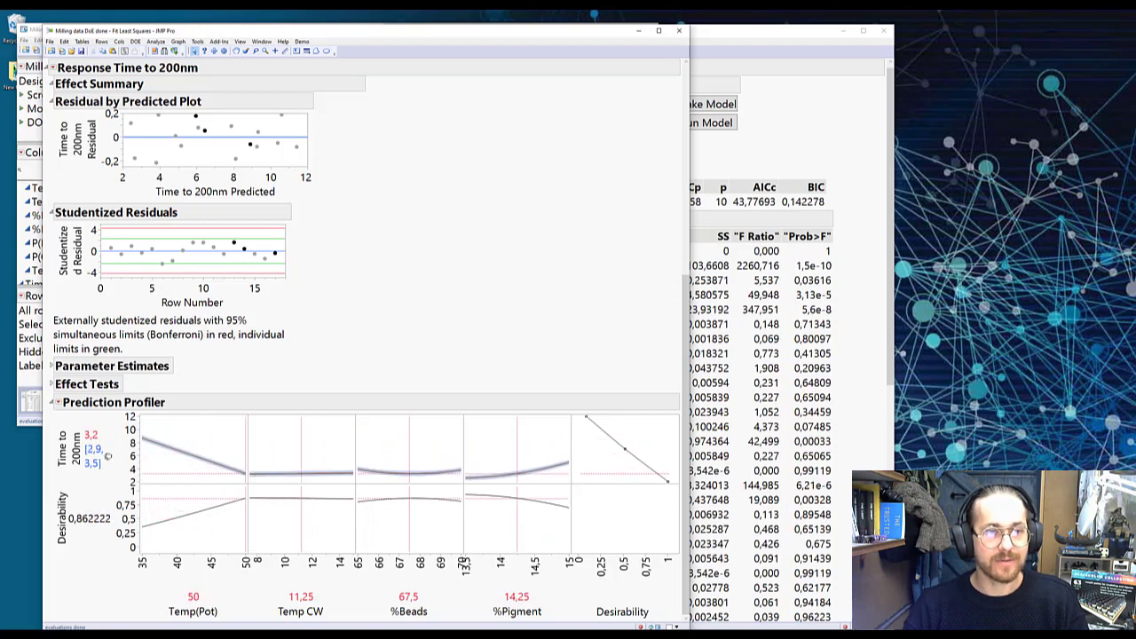
pyautogui.moveTo(115, 455)
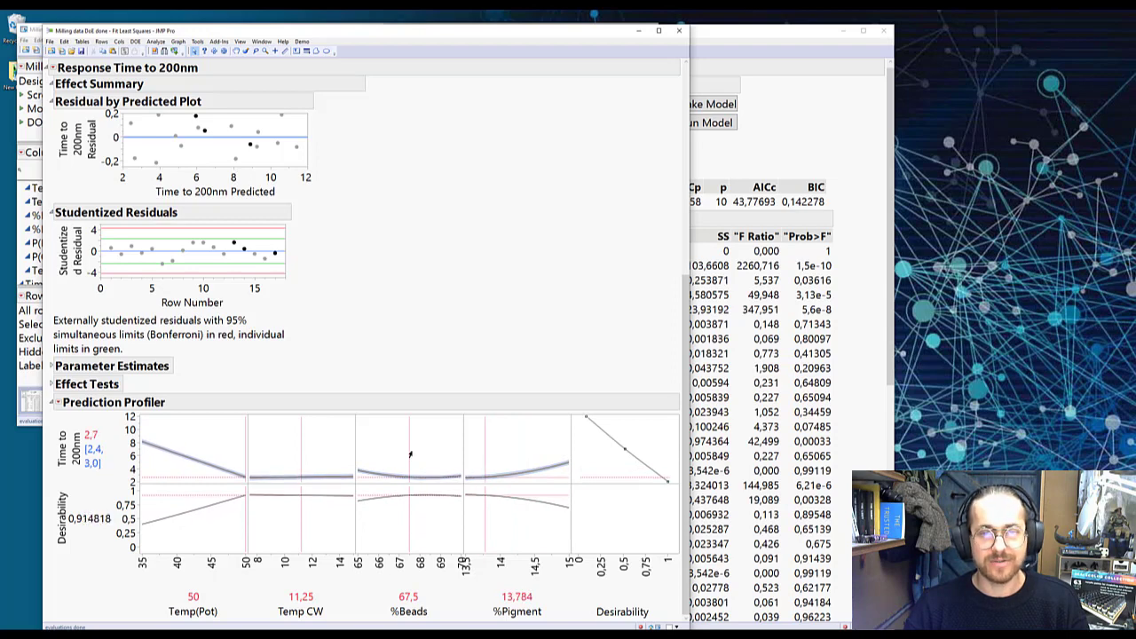
pyautogui.click(60, 401)
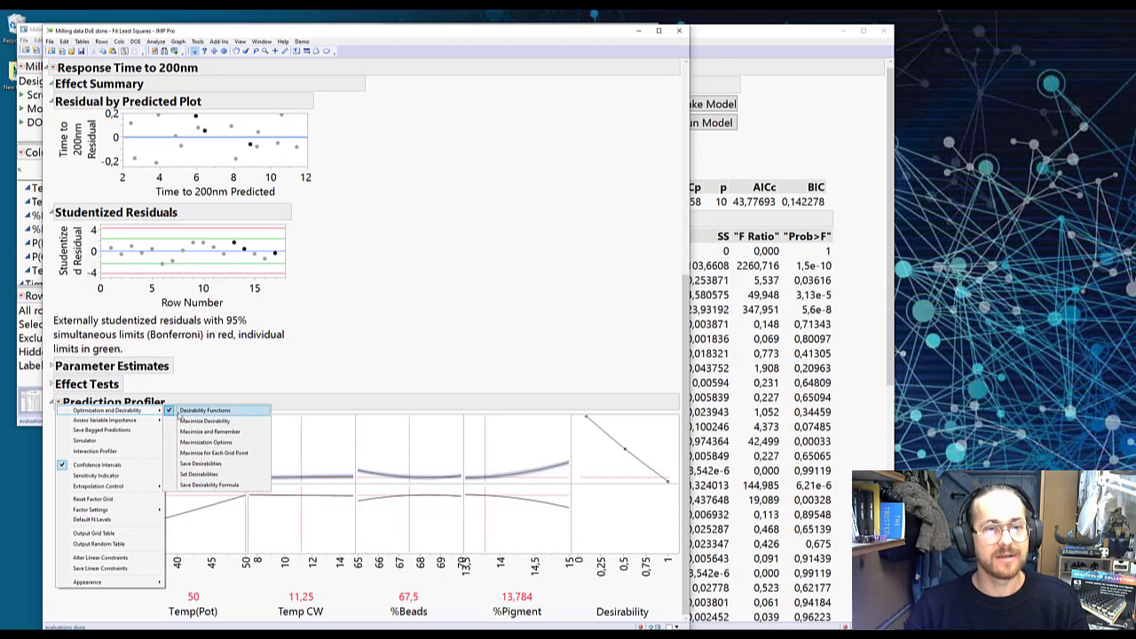
# Maximize Desirability, giving Temp CW 7.5, %Beads 68.8, %Pigment 13.5 and Time to 200nm 2.3
pyautogui.click(202, 421)
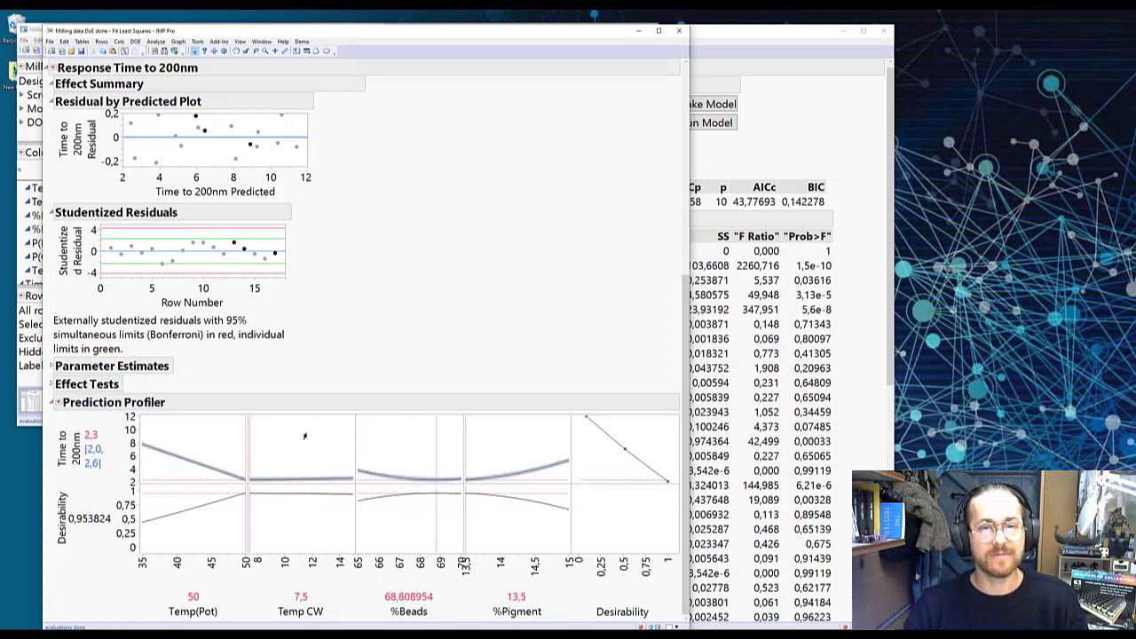
pyautogui.moveTo(215, 441)
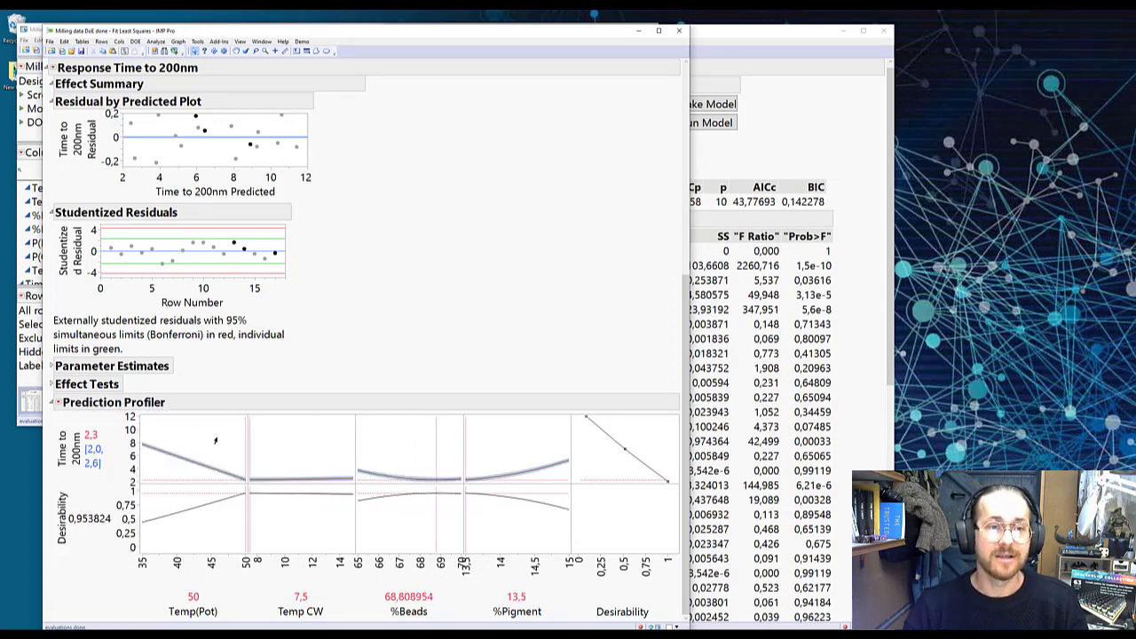